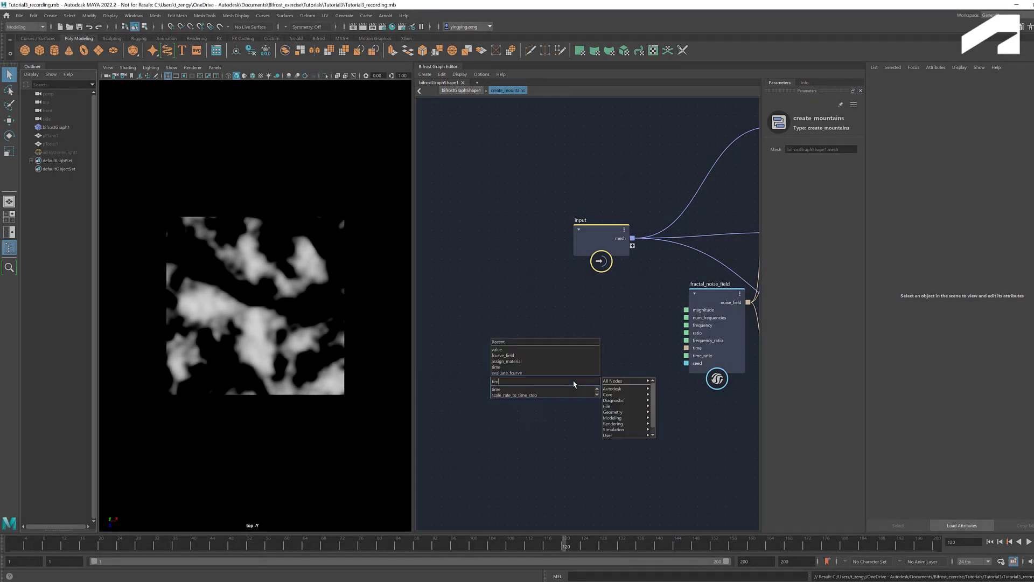
Add time and evaluate_fcurve nodes, feeding time.frame into evaluate_fcurve.x.
click(497, 389)
text(evalu)
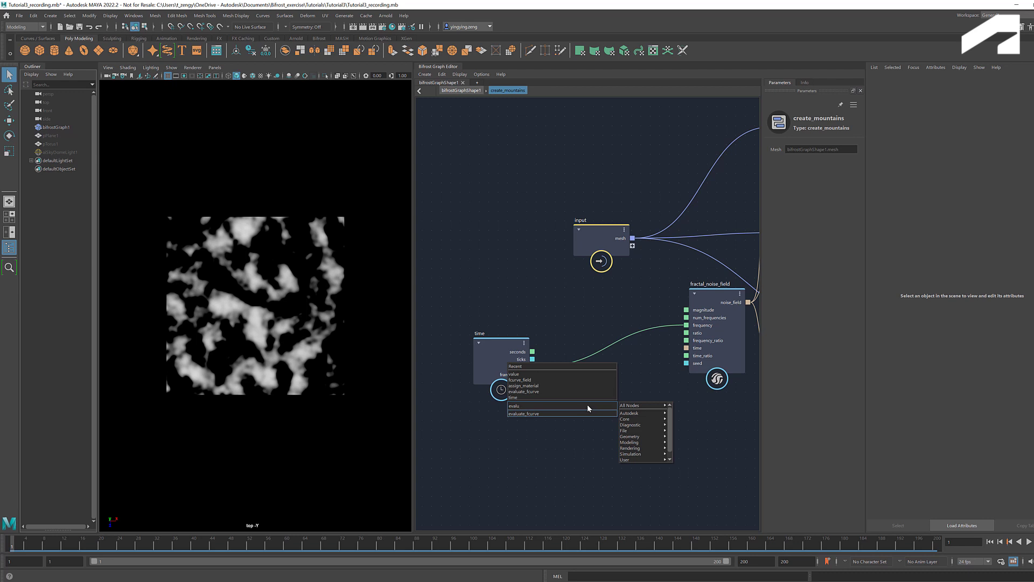
click(522, 414)
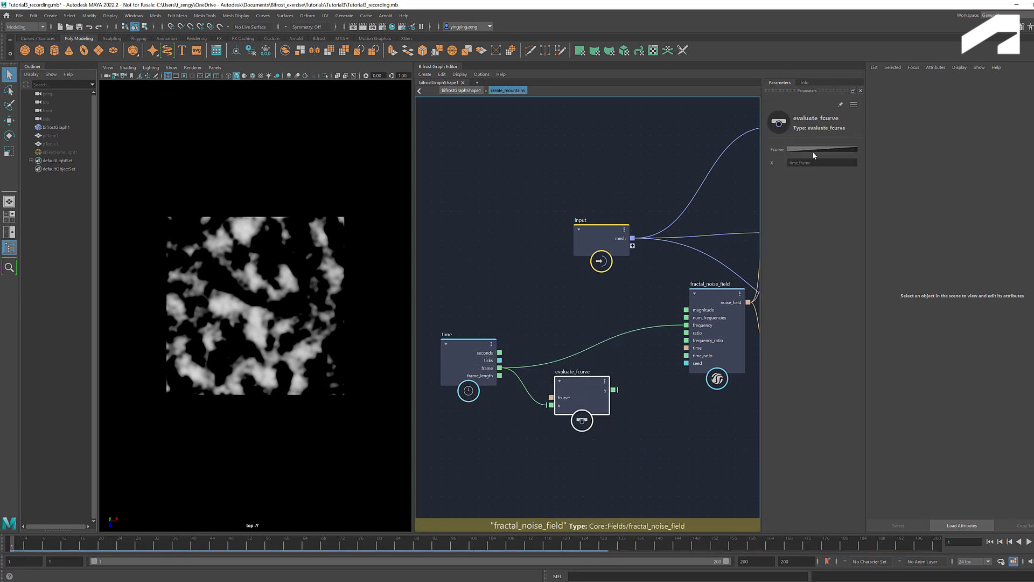
In evaluate_fcurve's curve editor, set the first key to 0.30 with Bezier easing to 1.
click(821, 149)
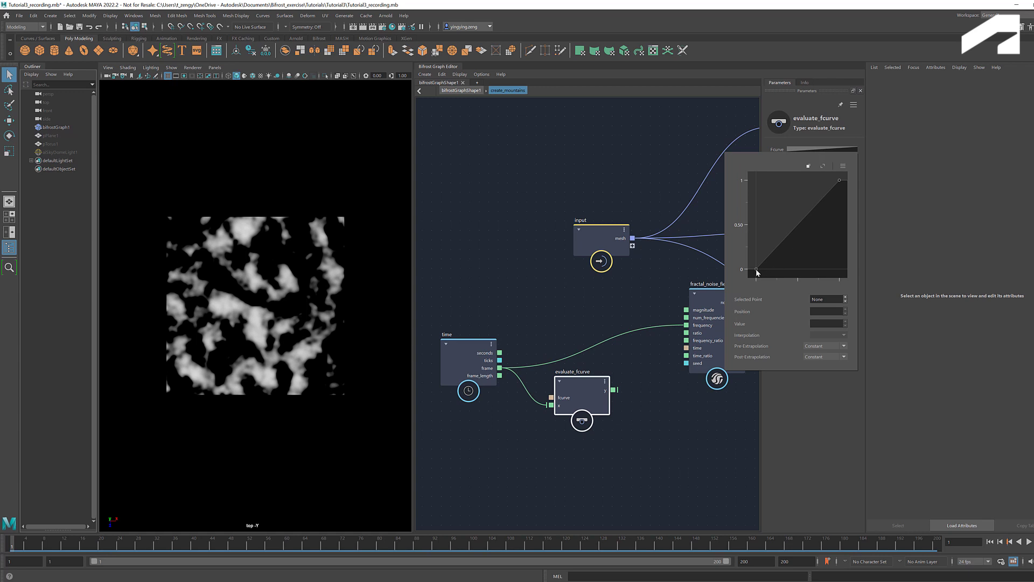
click(756, 269)
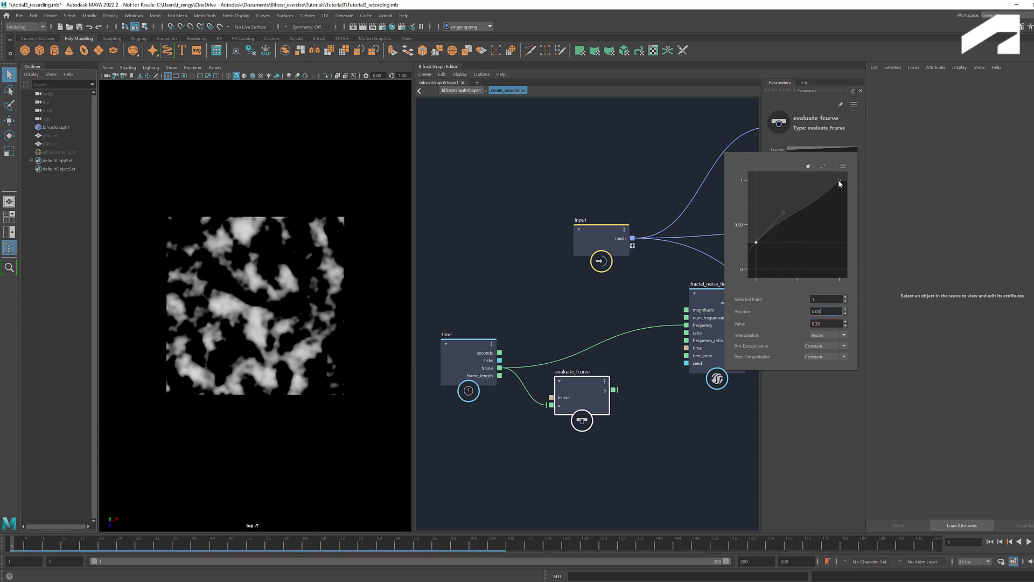
click(840, 179)
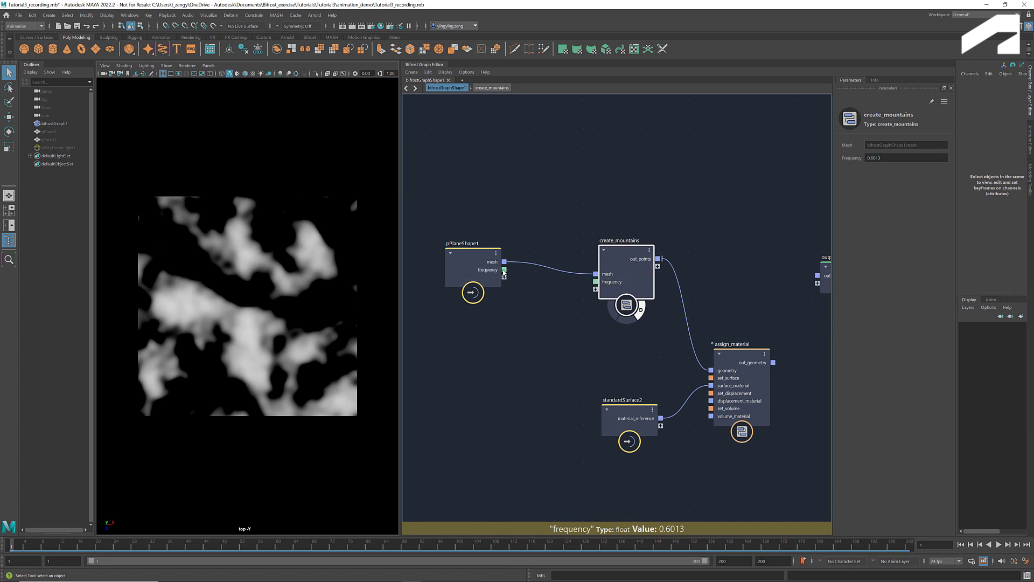
Connect frequency into create_mountains and set bifrostGraph1's Frequency channel to 1.5.
click(54, 123)
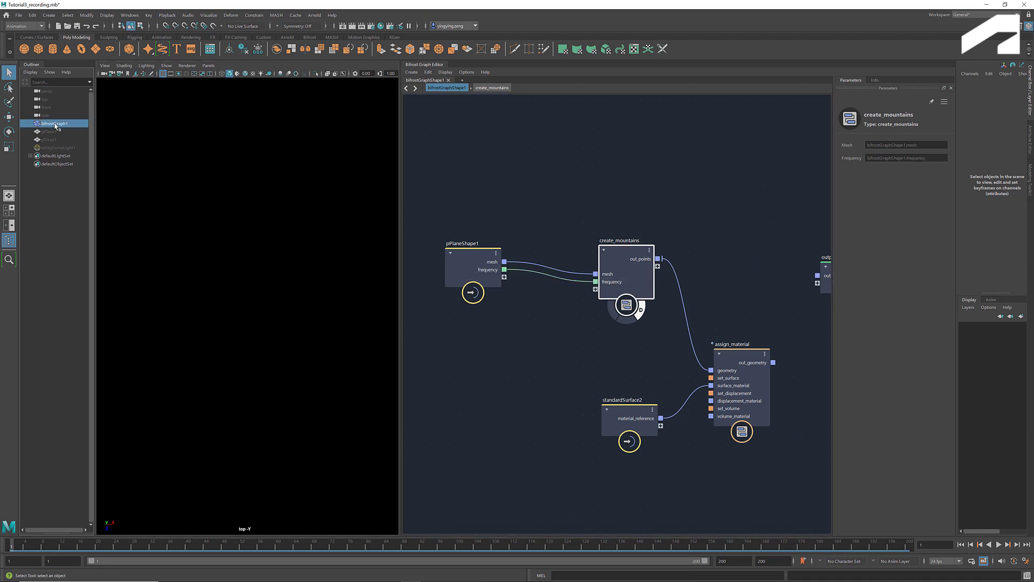
click(55, 123)
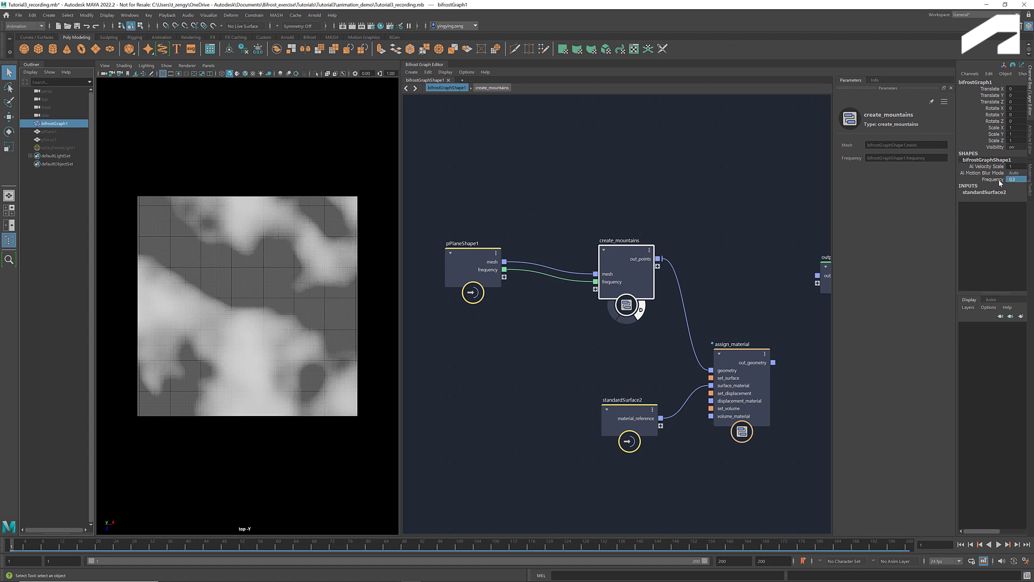
right_click(993, 179)
text(1.5)
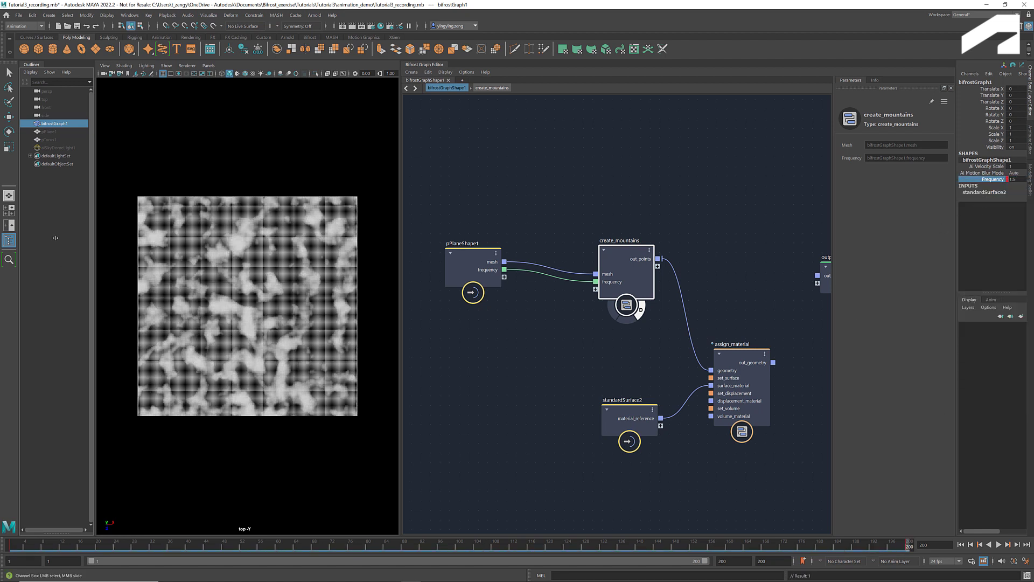
Play the animation to preview the mountains, then stop playback.
click(998, 544)
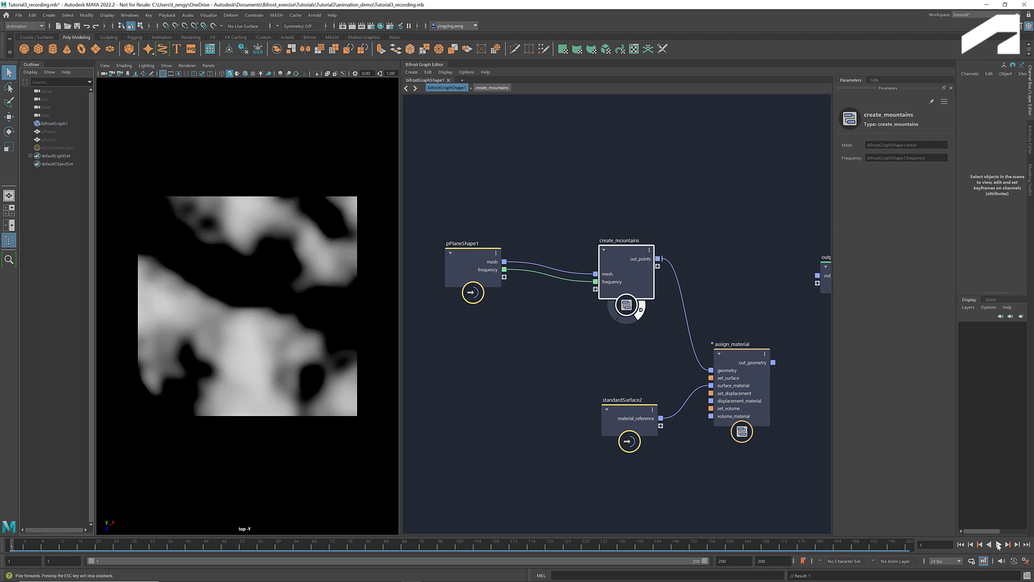
click(999, 545)
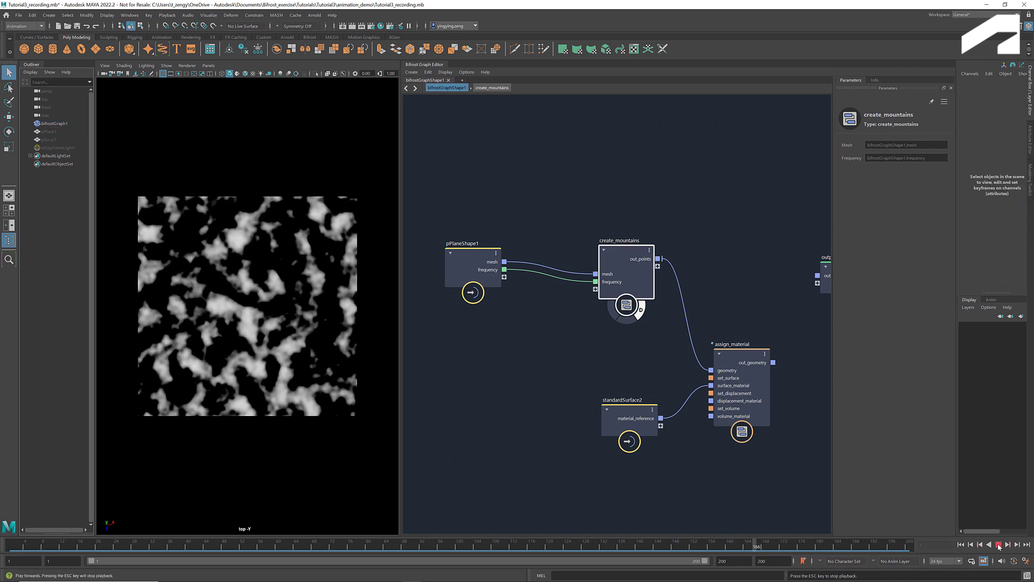
click(999, 544)
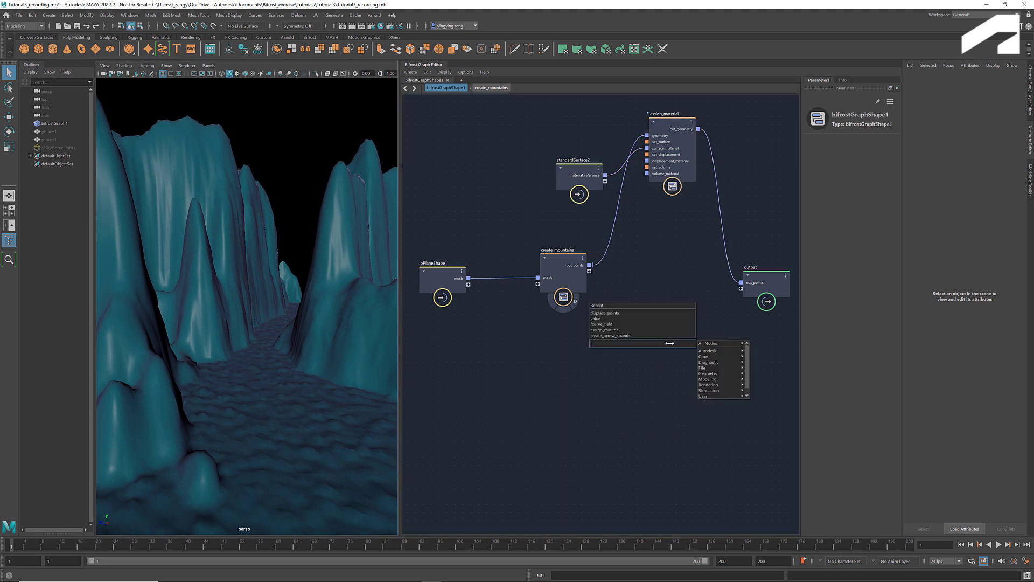
Add scatter_points, point_scope and terminal nodes to display mountain points as diagnostic dots.
text(scatter)
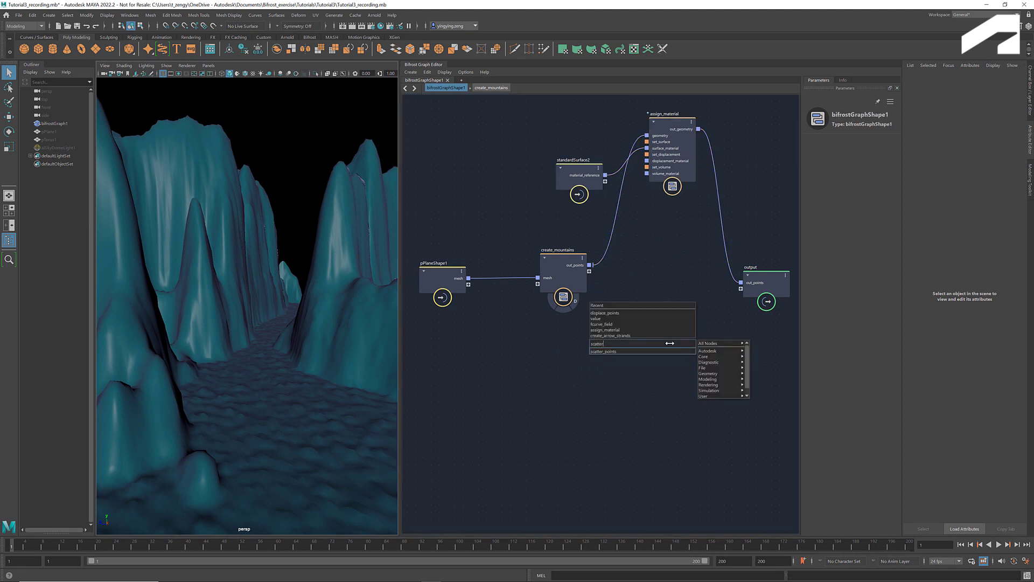
mouse_move(664, 354)
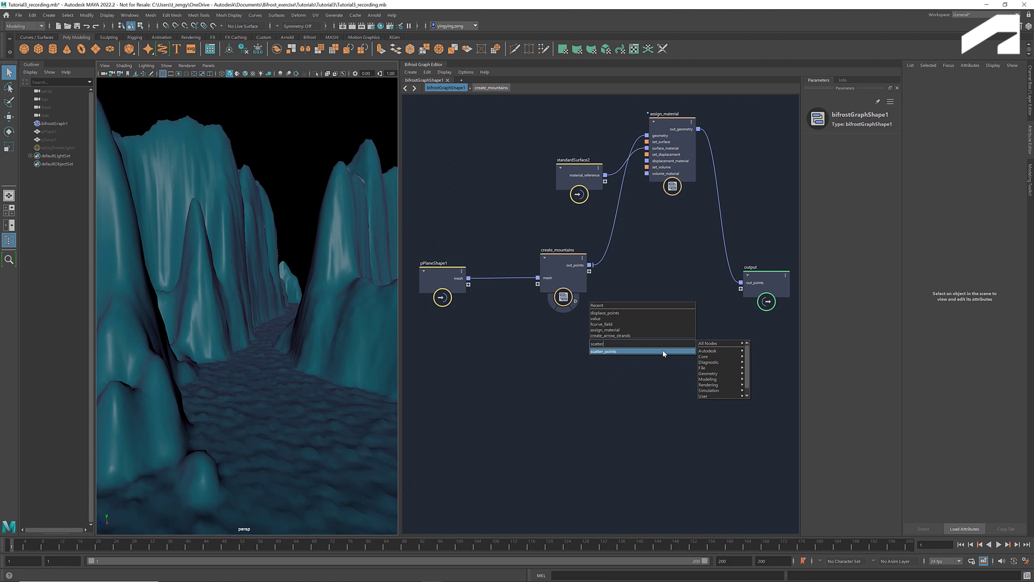
click(603, 351)
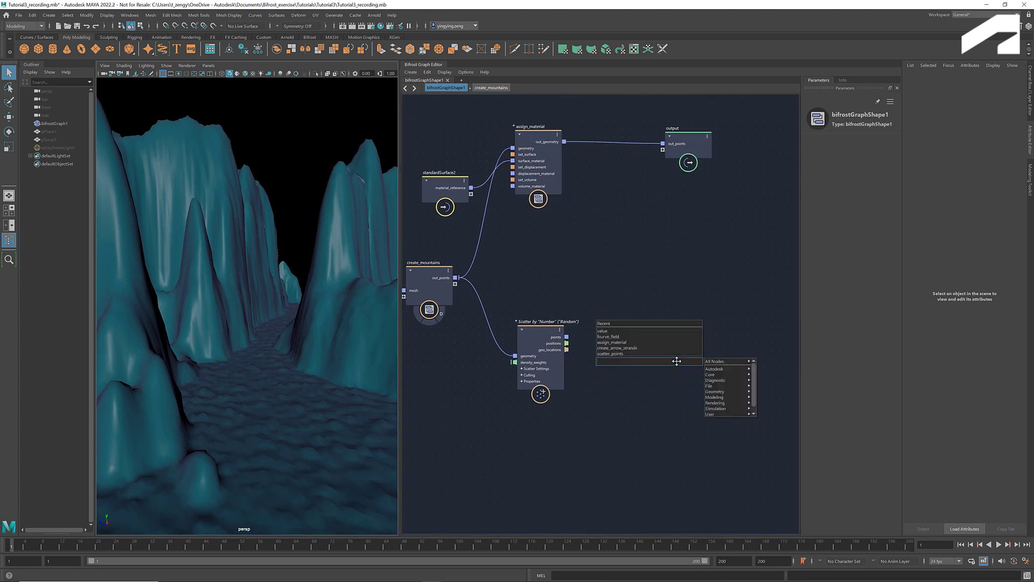
text(point_scop)
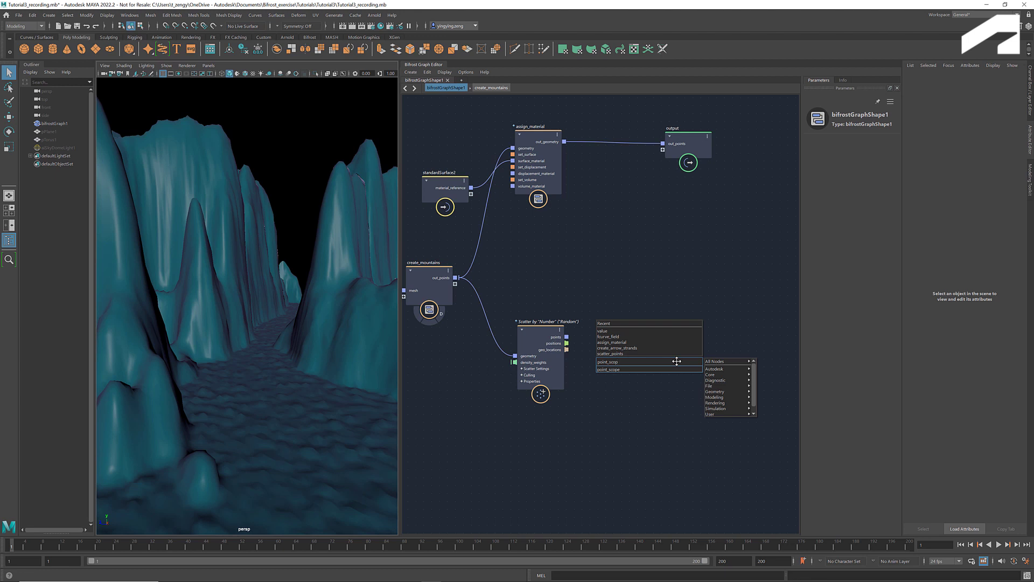
click(606, 362)
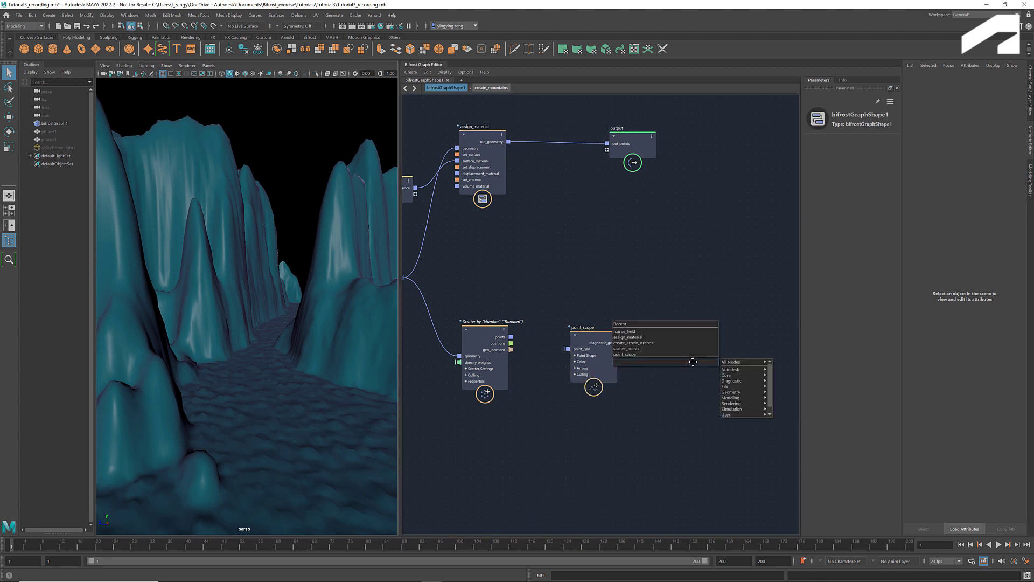
text(terminal)
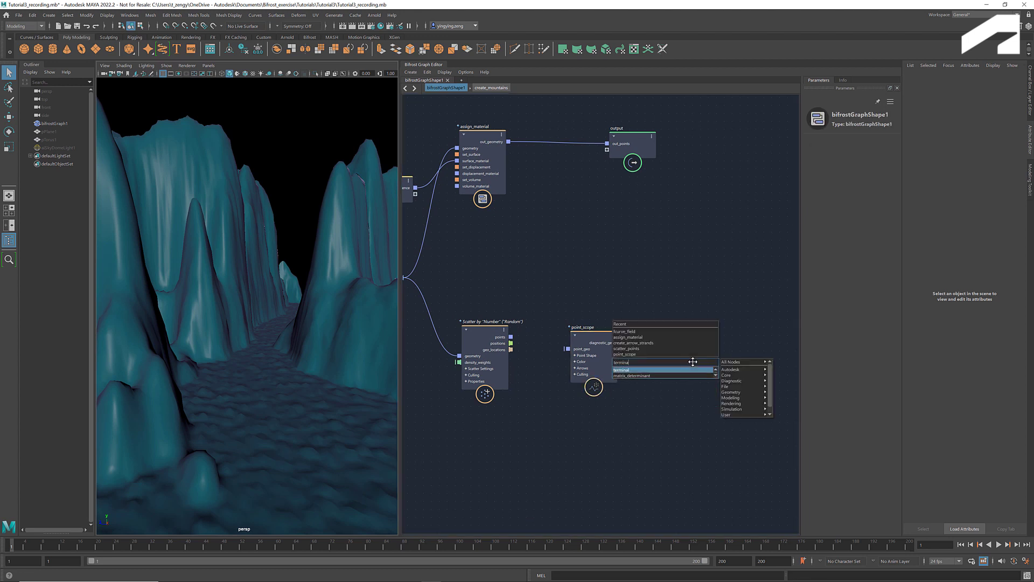
click(621, 370)
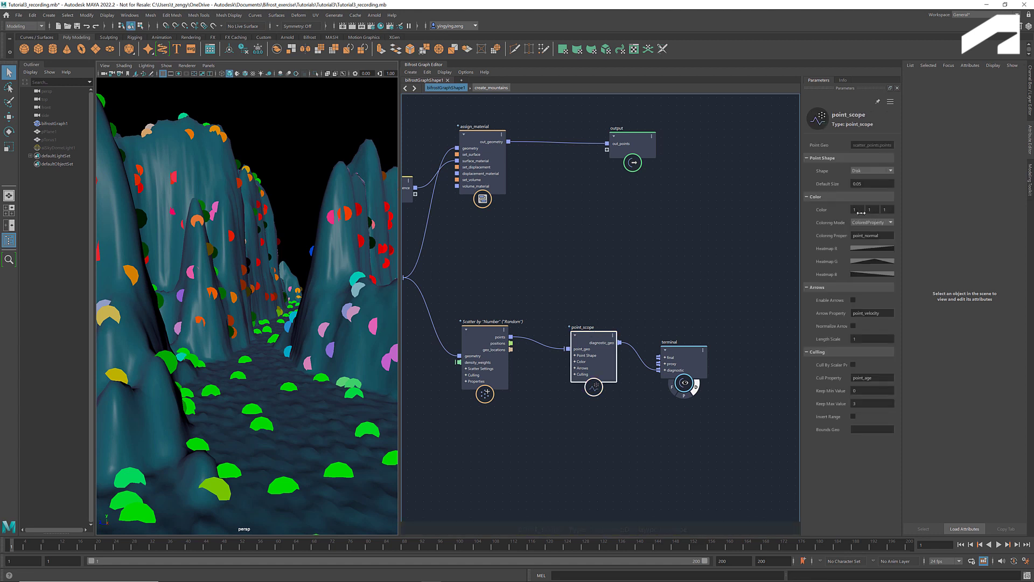
Set scatter_points to BlueNoise scatter mode with Radius amount mode, selecting the amount field.
click(871, 222)
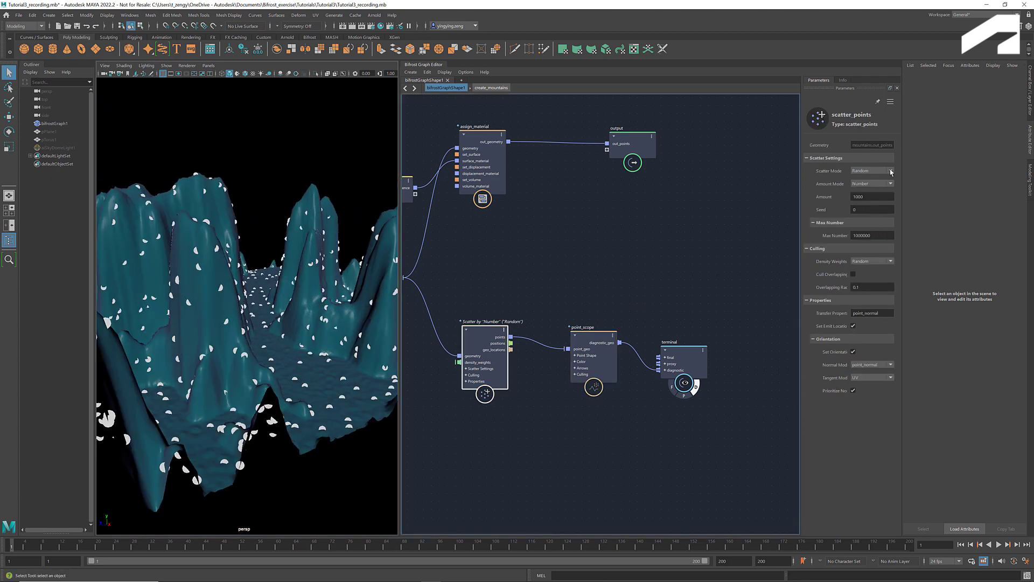
click(873, 170)
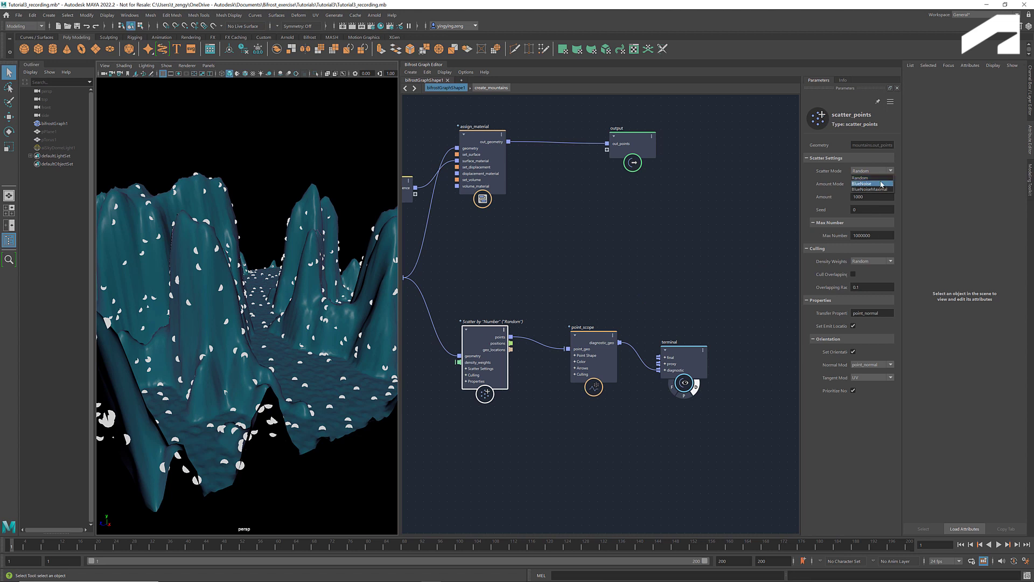
click(861, 182)
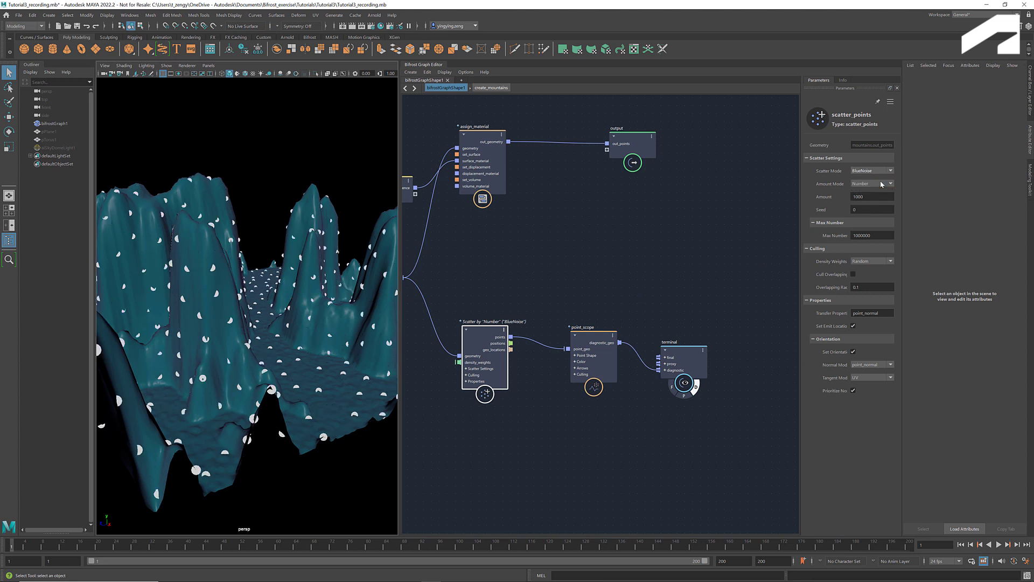
mouse_move(891, 189)
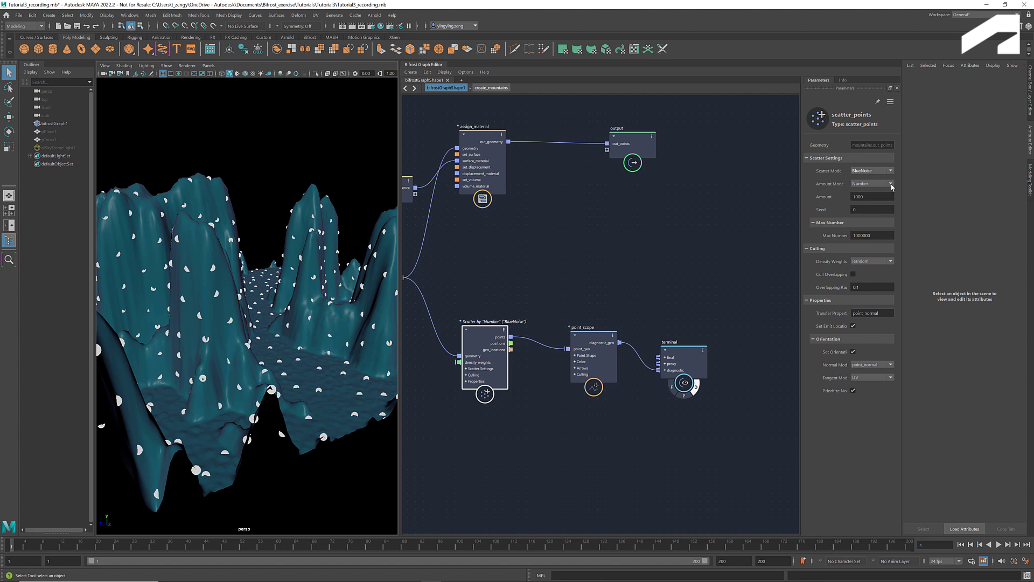
click(873, 183)
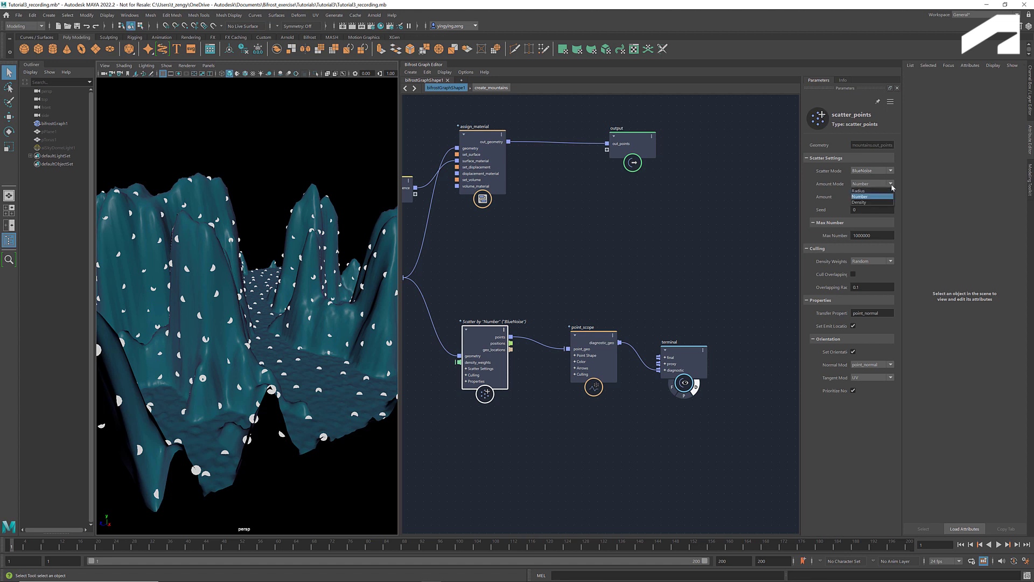
click(858, 197)
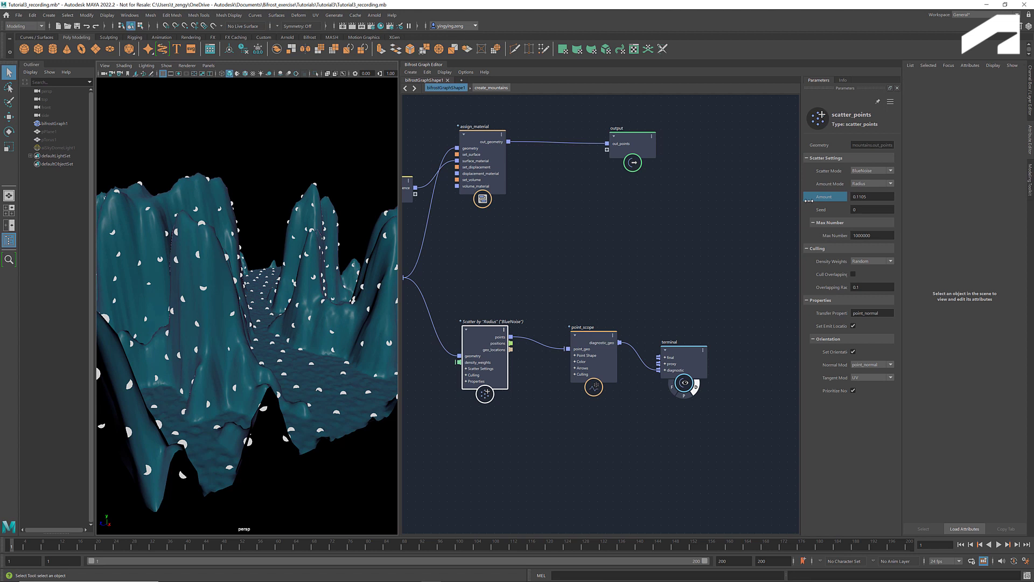
triple_click(870, 196)
text(0.1)
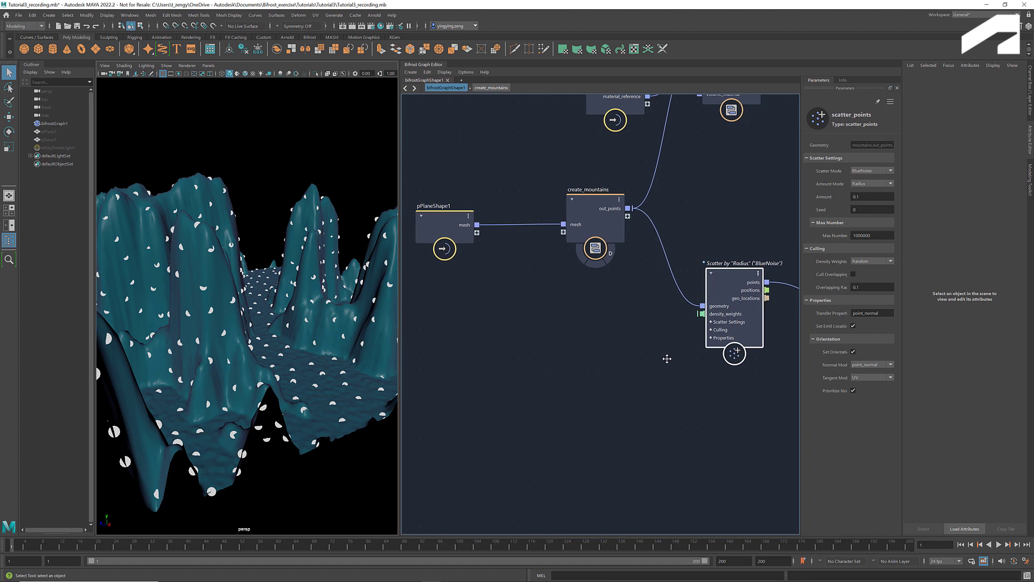
mouse_move(724, 314)
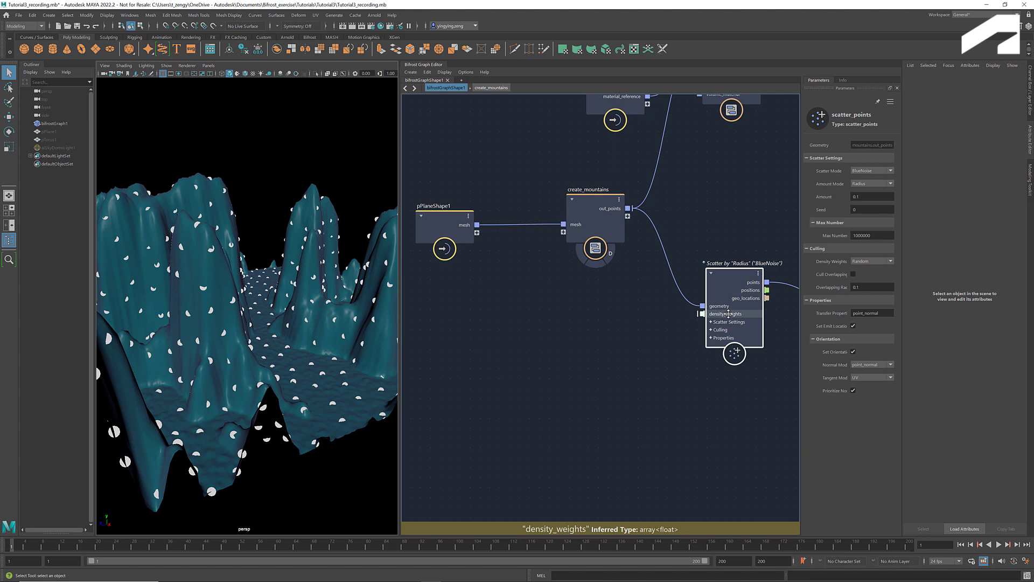
mouse_move(632, 339)
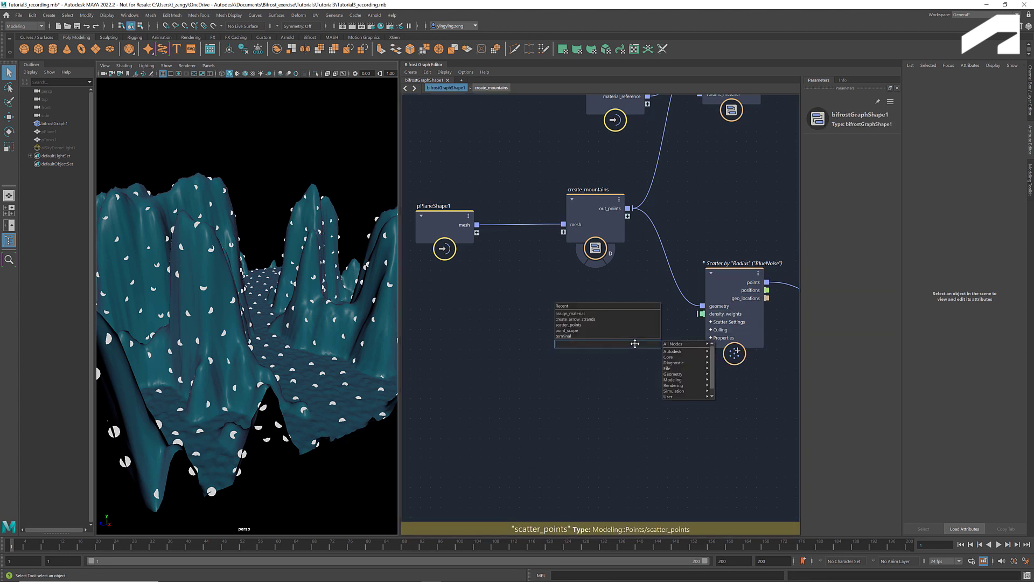
Add a value node set to 0.3 feeding the scatter's density_weights.
text(value)
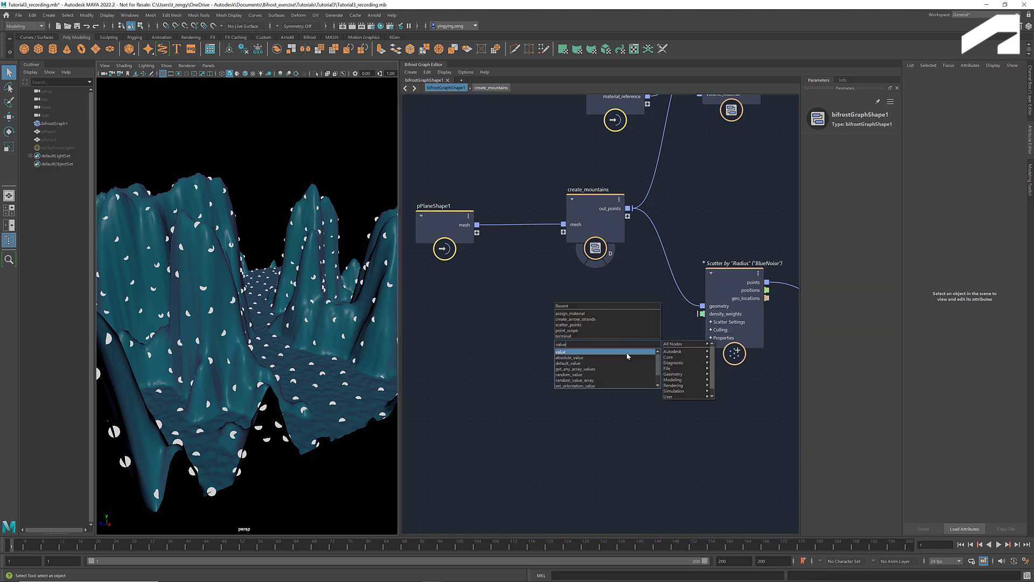
click(561, 350)
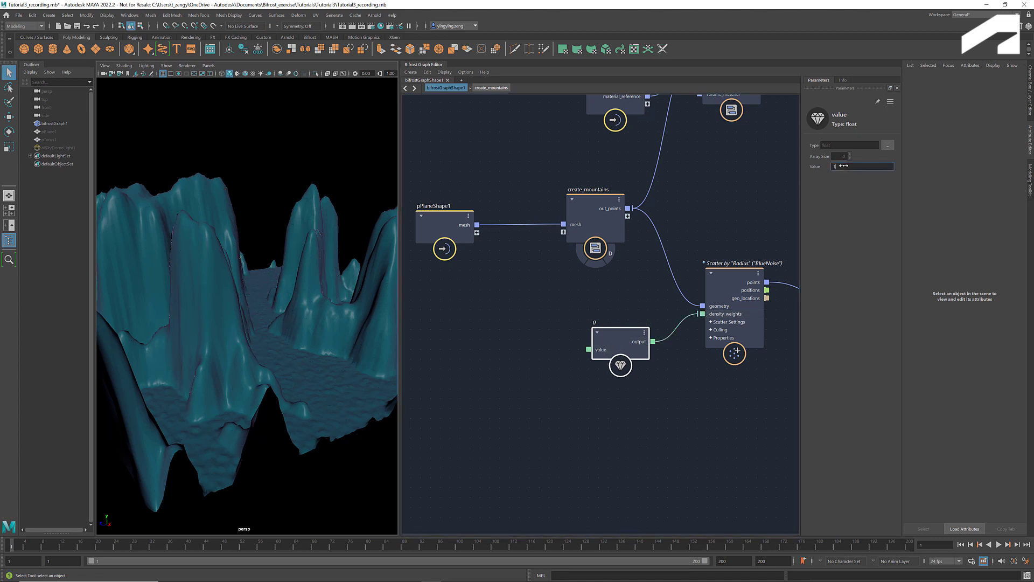
text(1)
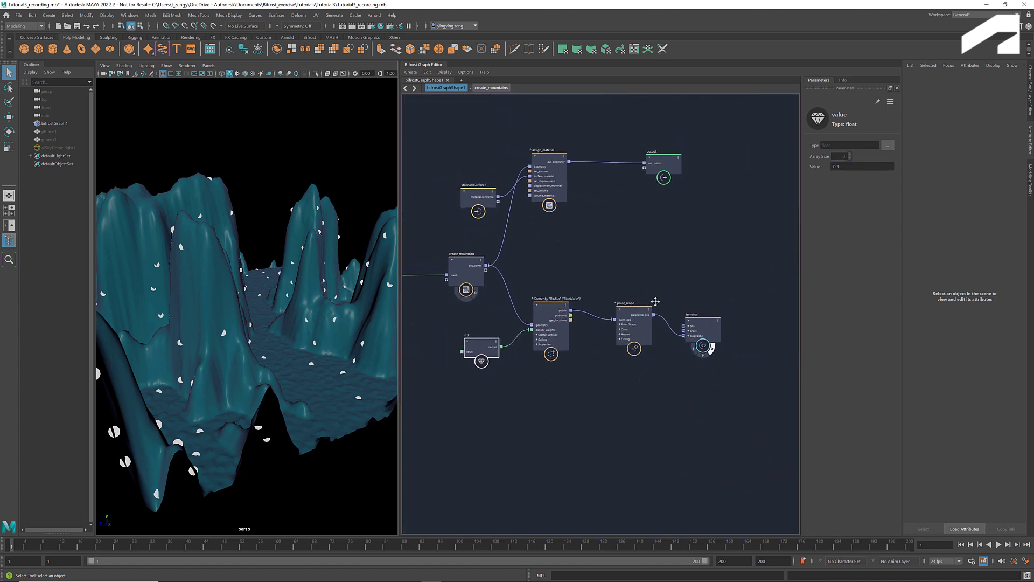
Create get_point_position reading create_mountains' output, followed by a vector3_to_scalar node.
click(703, 346)
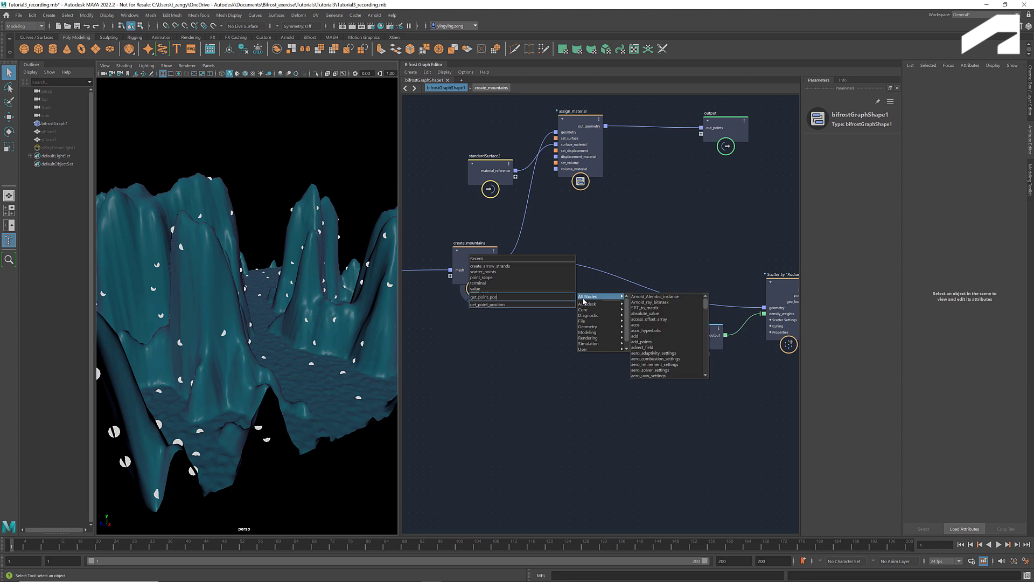
click(486, 304)
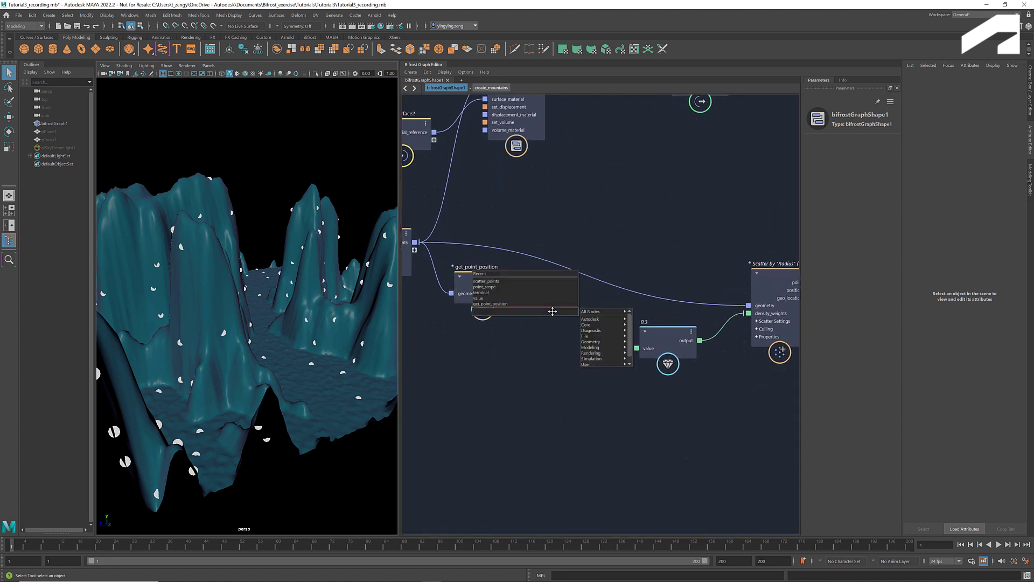
text(vector3)
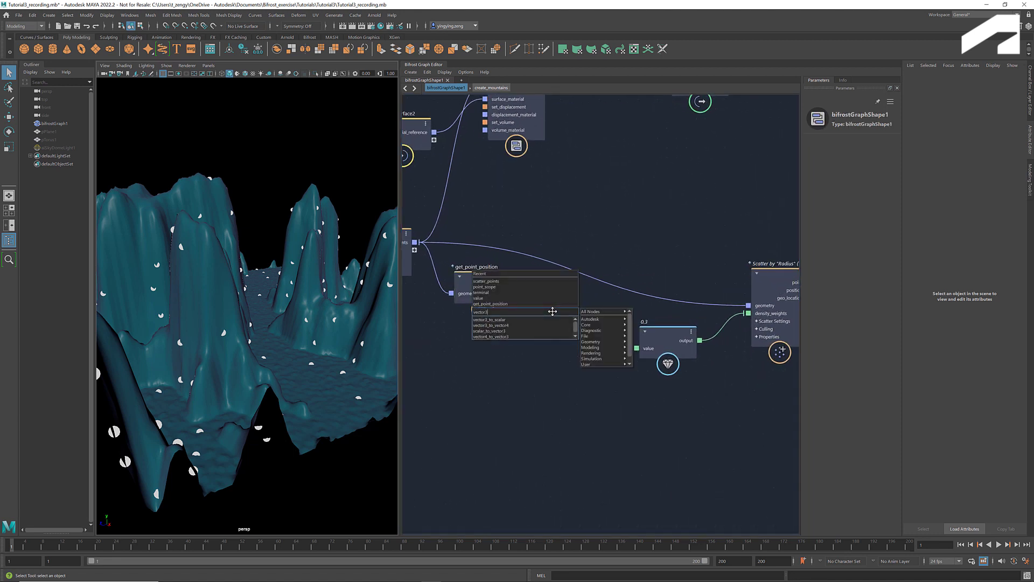
click(490, 319)
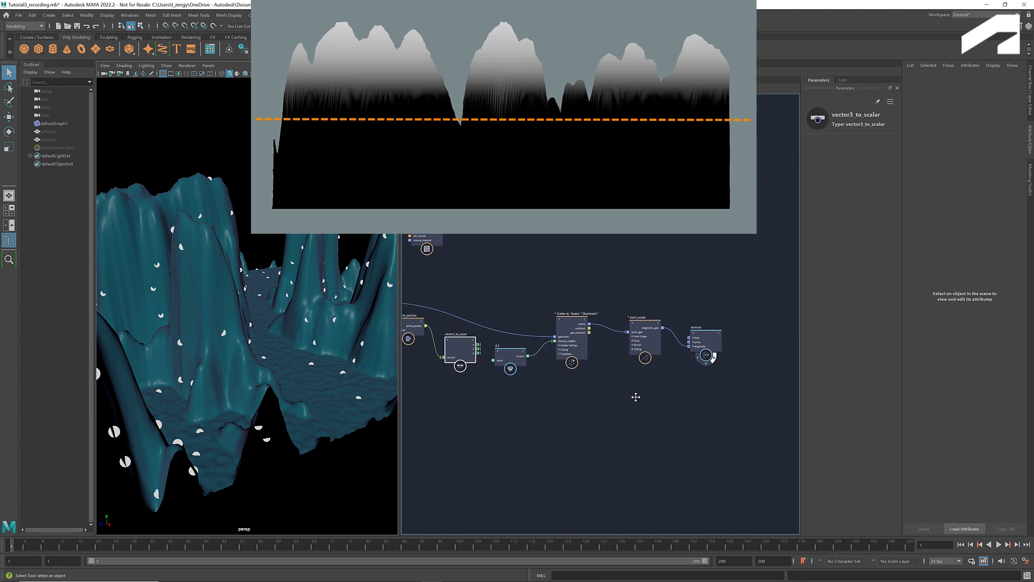
Create a change_range node from a 'chang' search beside vector3_to_scalar.
click(645, 334)
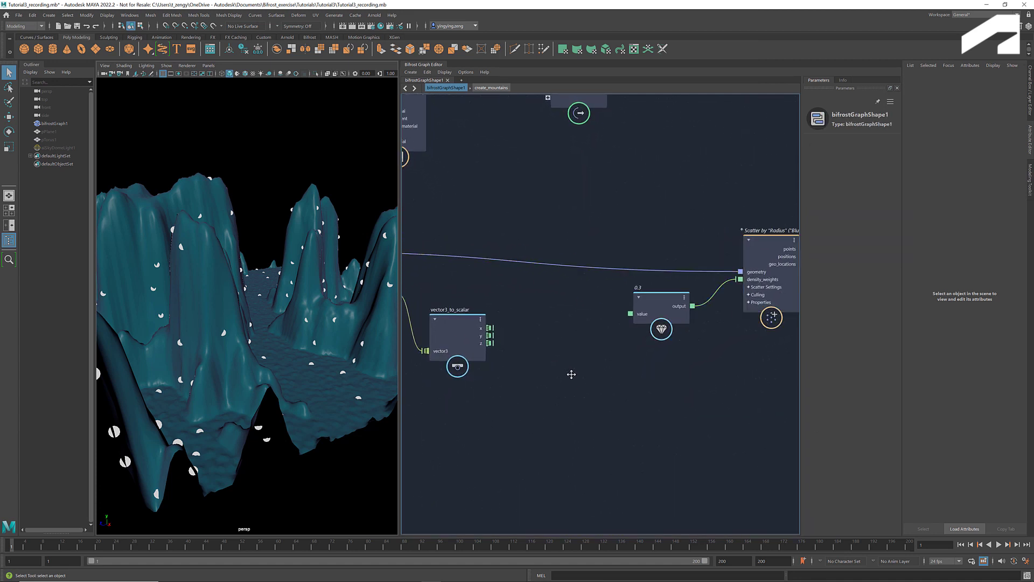
text(chang)
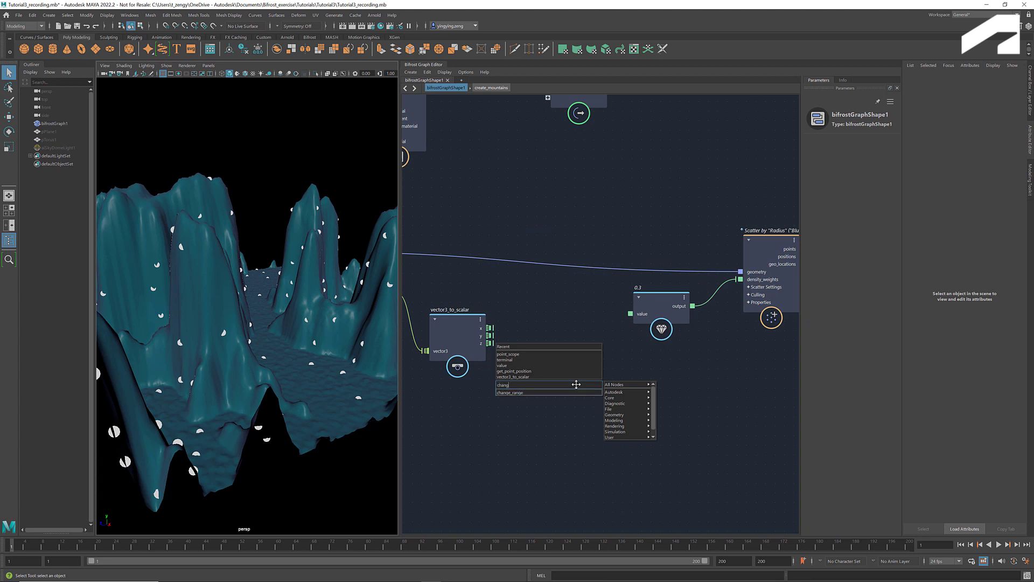
click(509, 392)
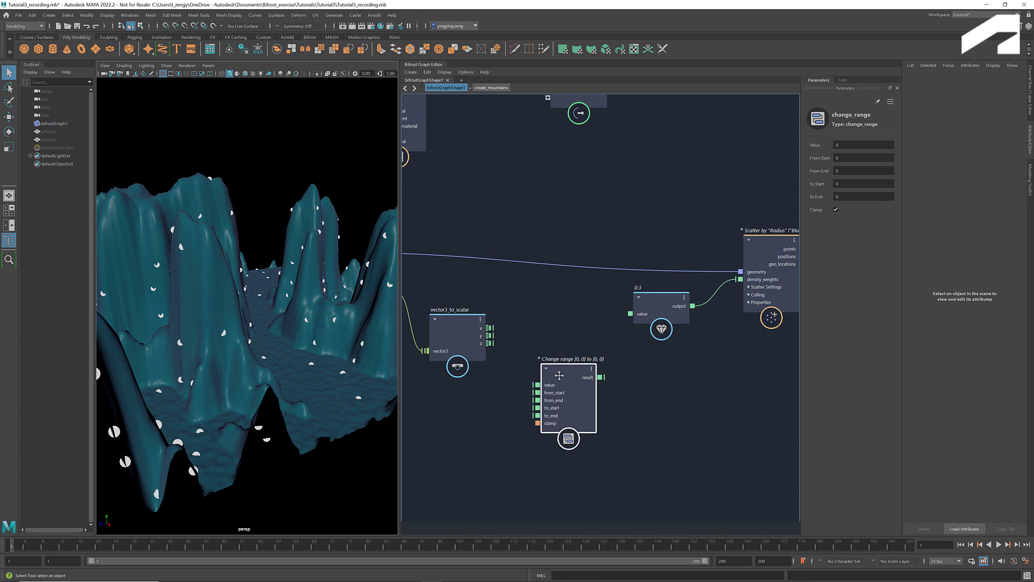
mouse_move(552, 385)
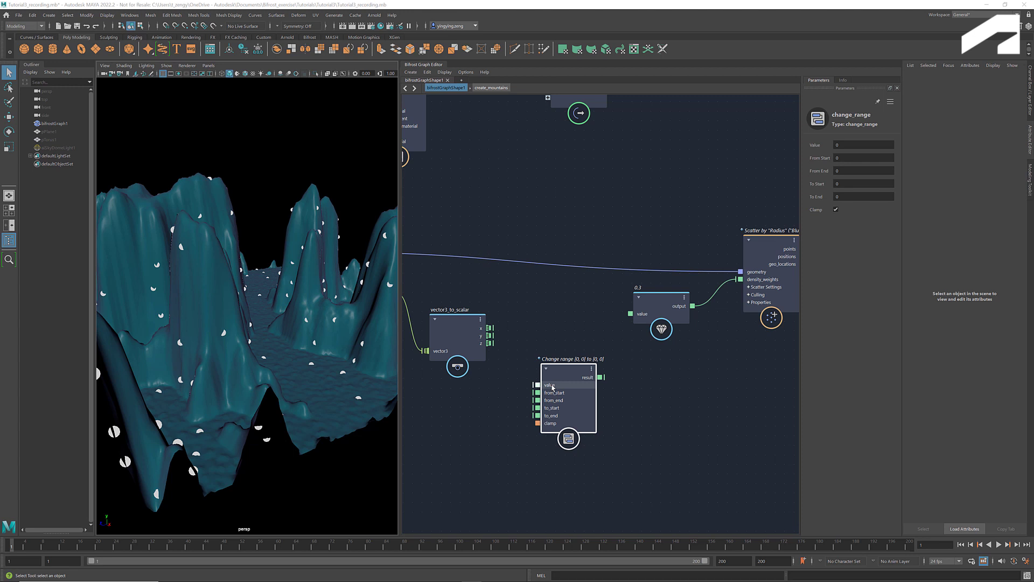
mouse_move(553, 393)
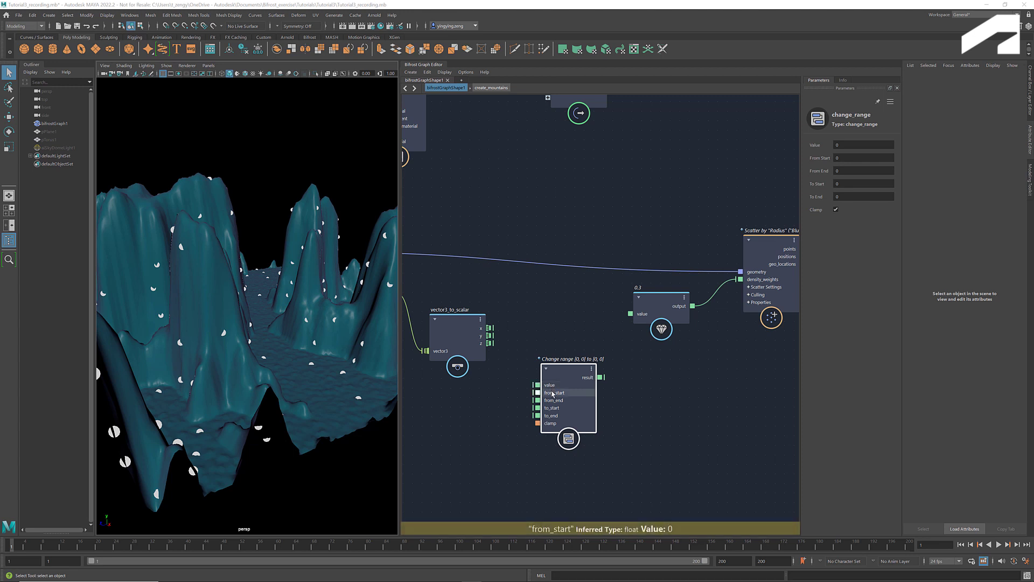
mouse_move(554, 400)
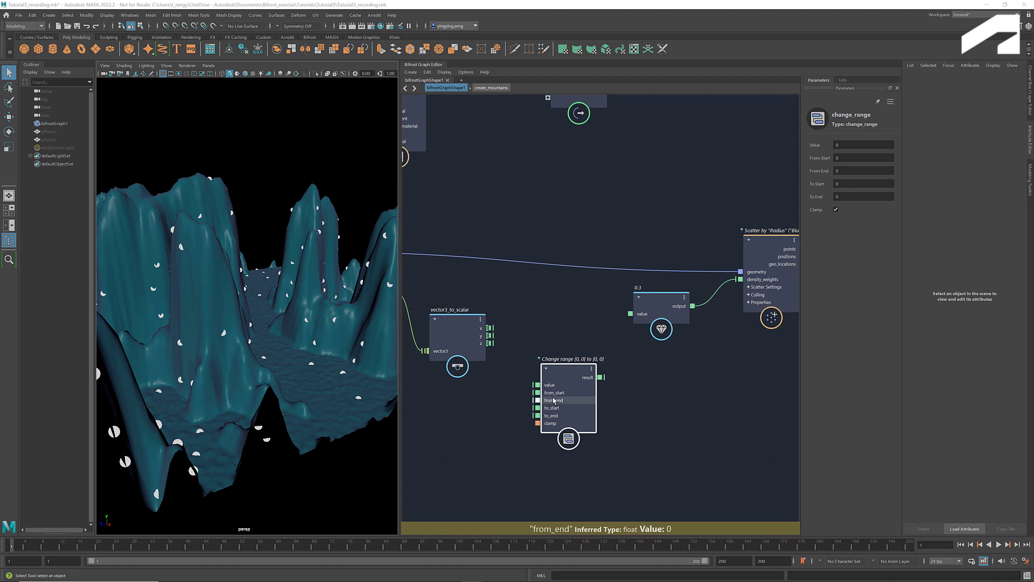
mouse_move(555, 403)
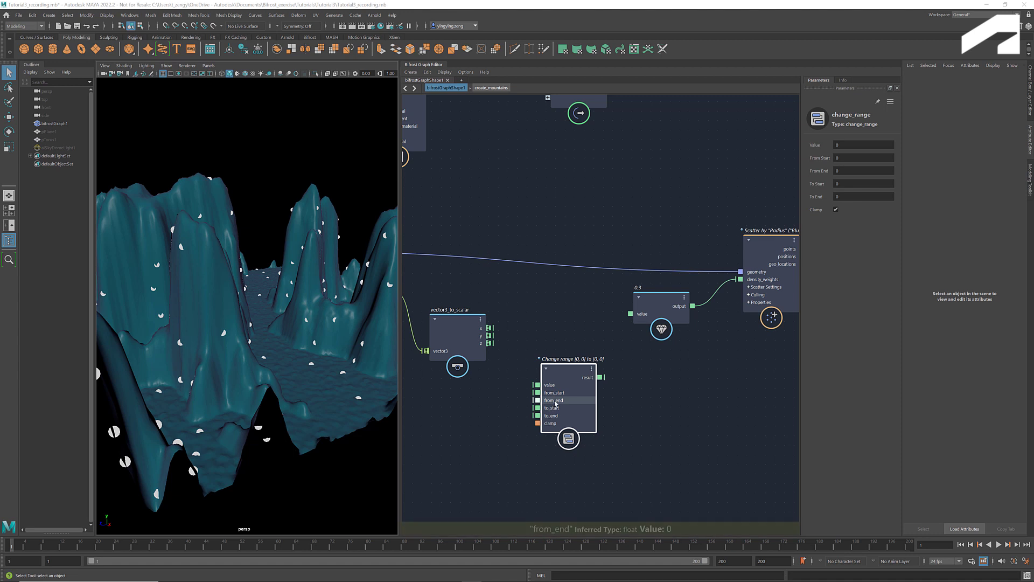
mouse_move(553, 408)
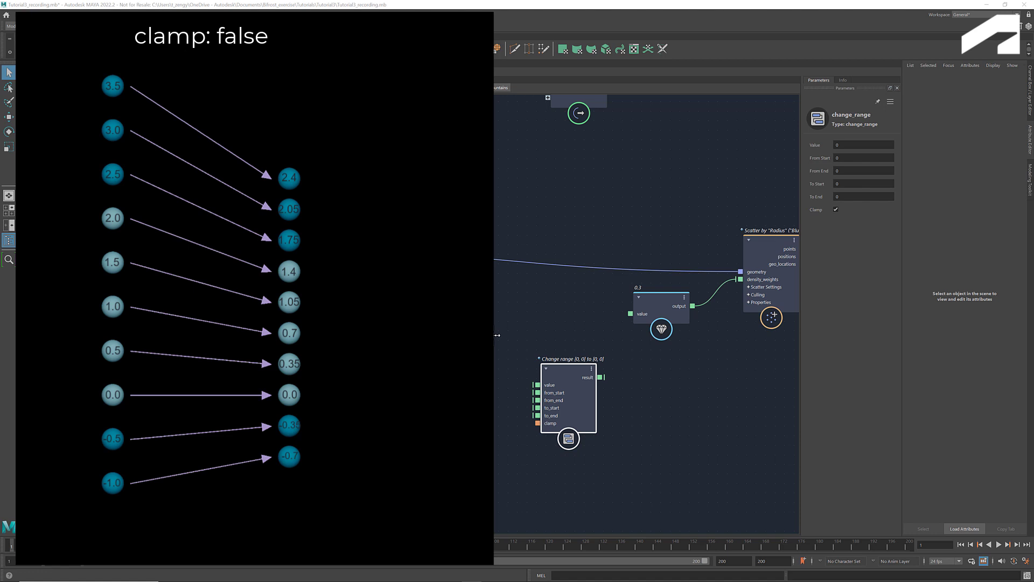
click(835, 209)
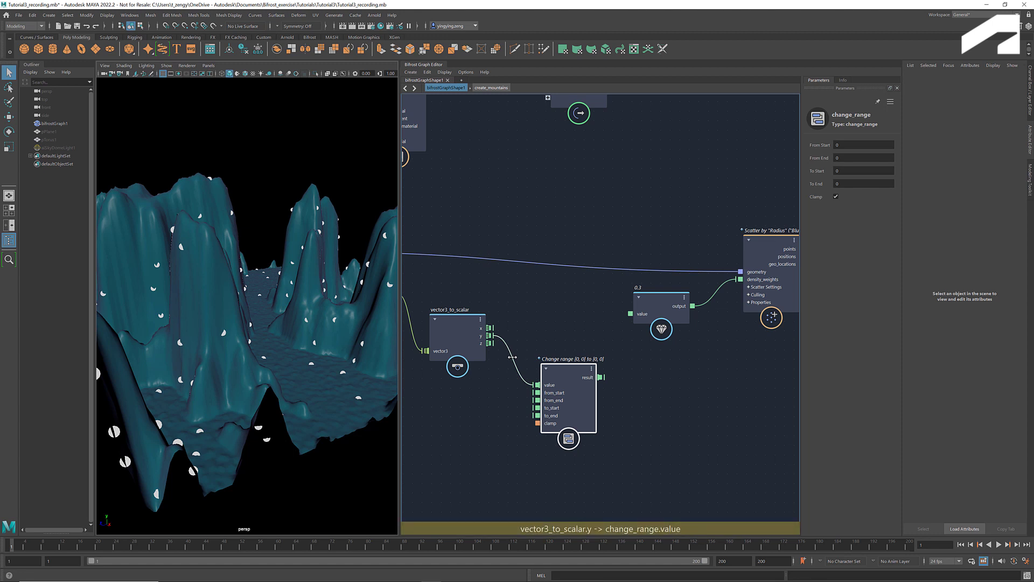
Add a watchpoint on the vector3_to_scalar y to change_range value connection.
right_click(524, 369)
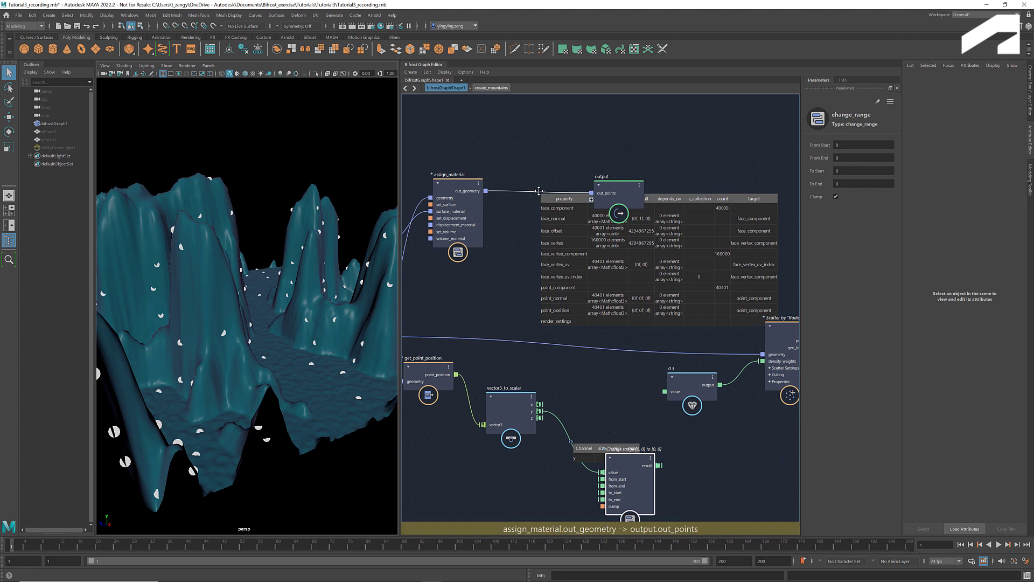
right_click(540, 194)
text(set_propert)
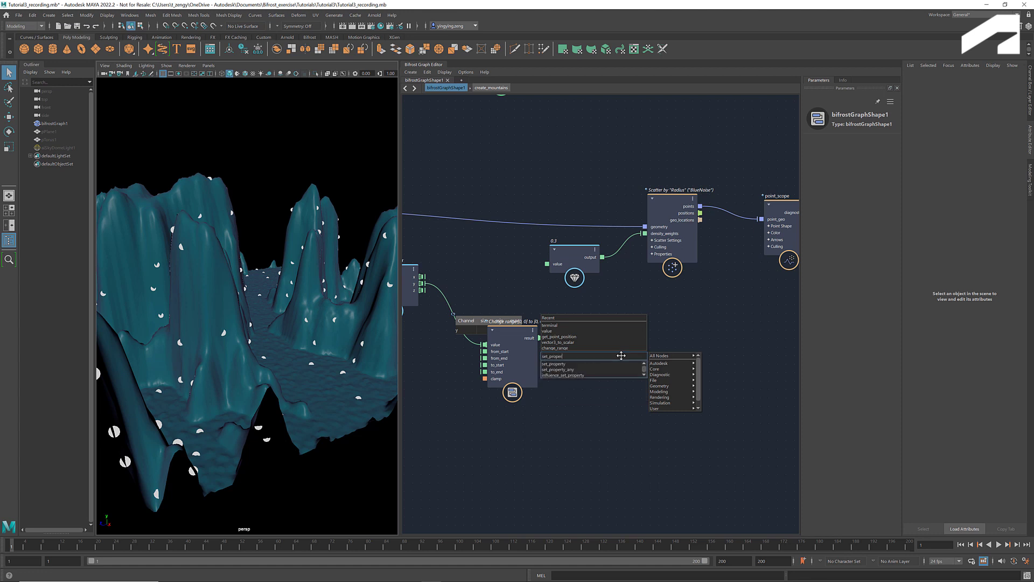
Create a set_property node with its Key set to diagnostic.
click(555, 363)
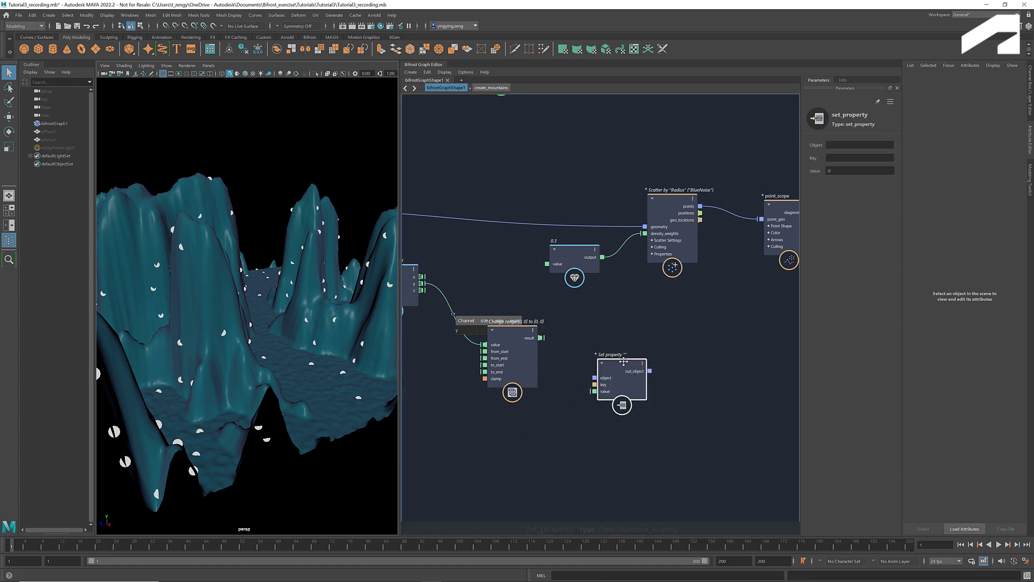
click(623, 373)
text(diagnostic)
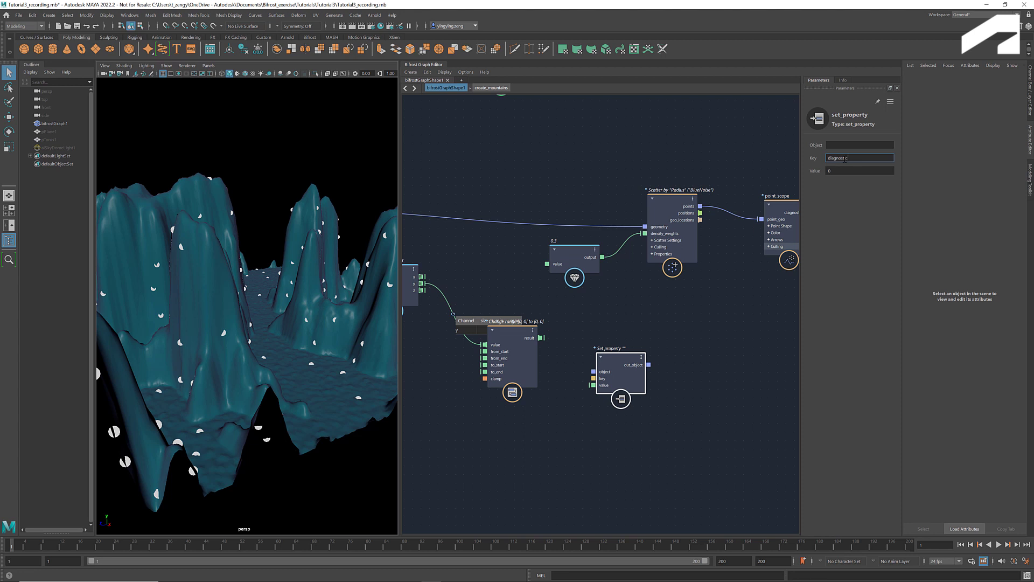
click(688, 376)
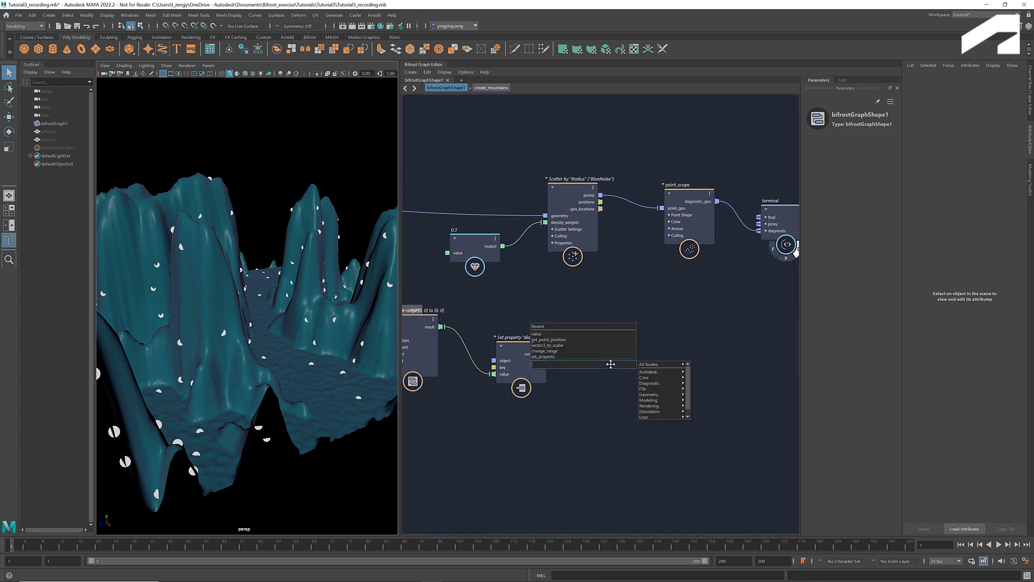
Add a second terminal node fed by set_property's out_object diagnostic output.
text(terminal)
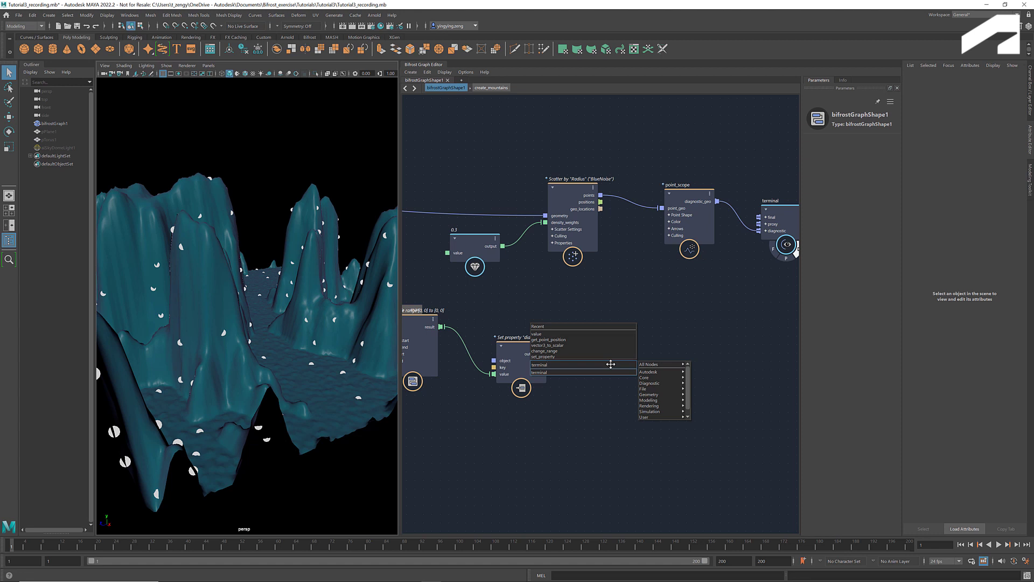
click(539, 364)
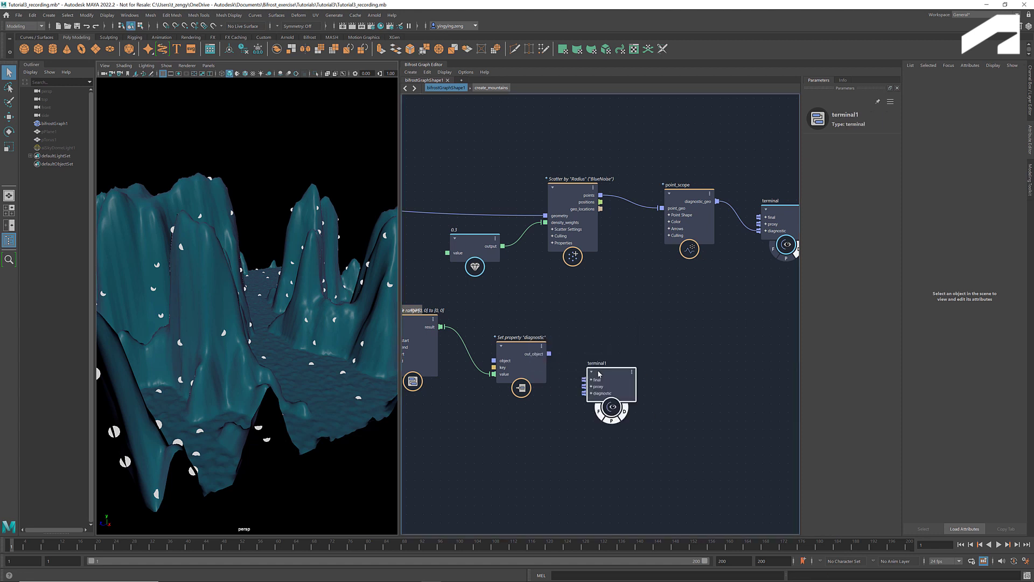
click(611, 357)
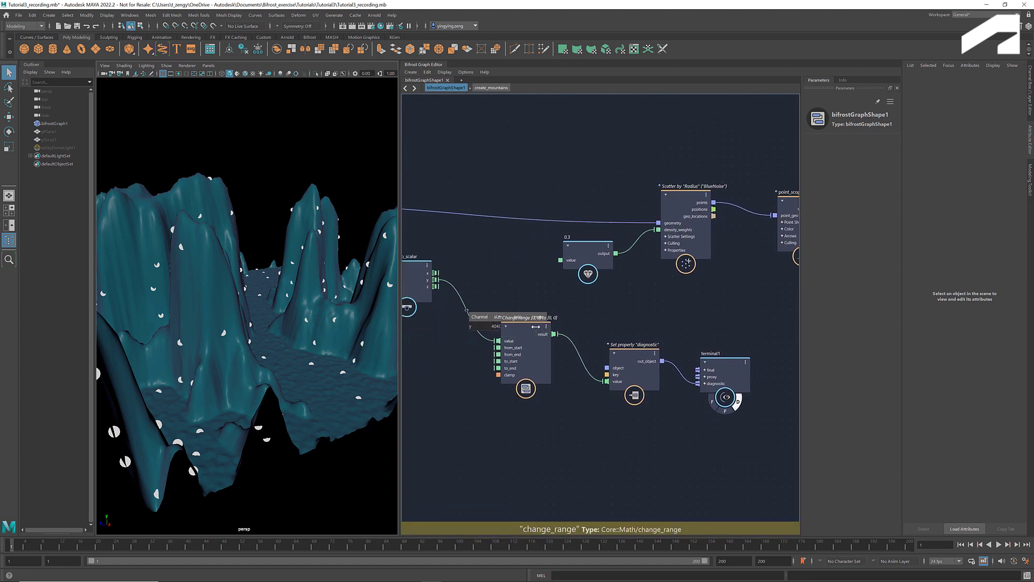
click(517, 364)
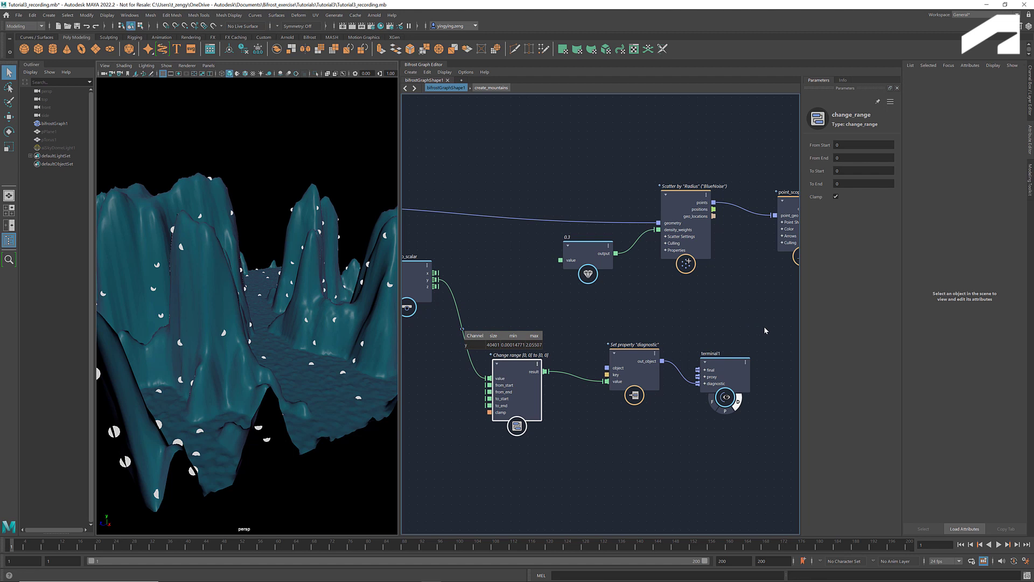
Publish the pull_port compound holding set_property and terminal1 as a reusable node.
click(724, 376)
text(pull_)
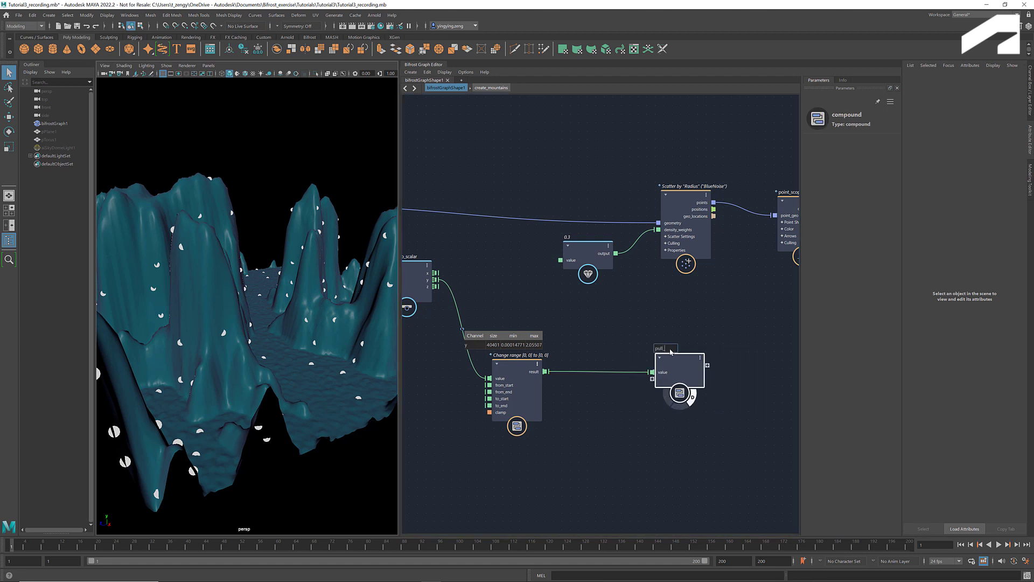
right_click(679, 366)
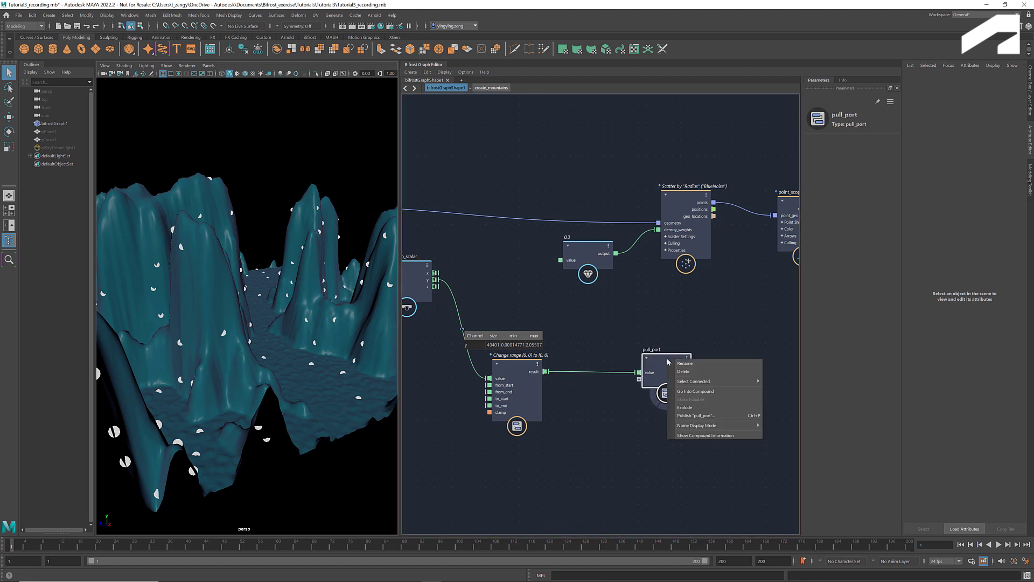
mouse_move(715, 416)
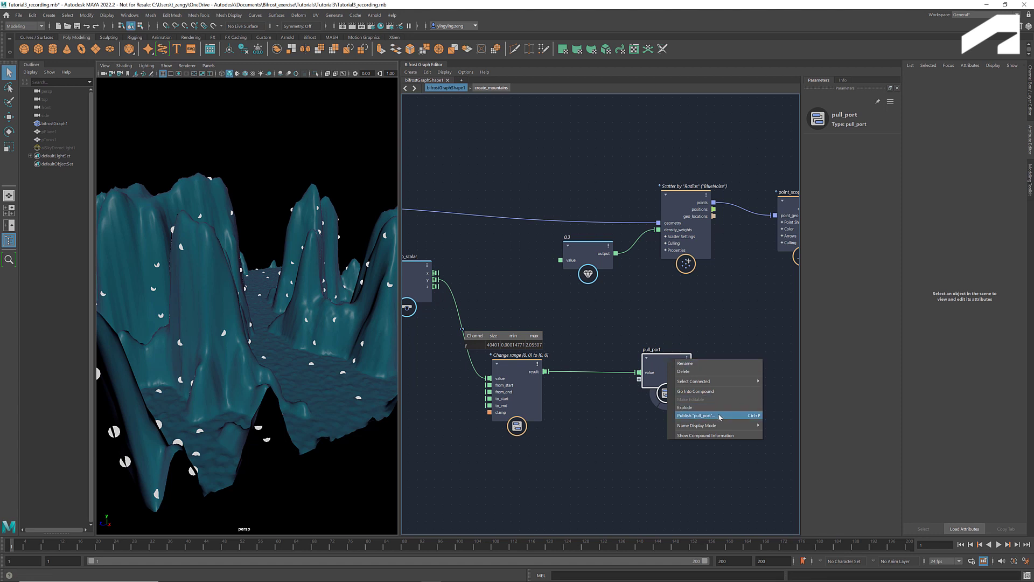
click(694, 416)
text(pull)
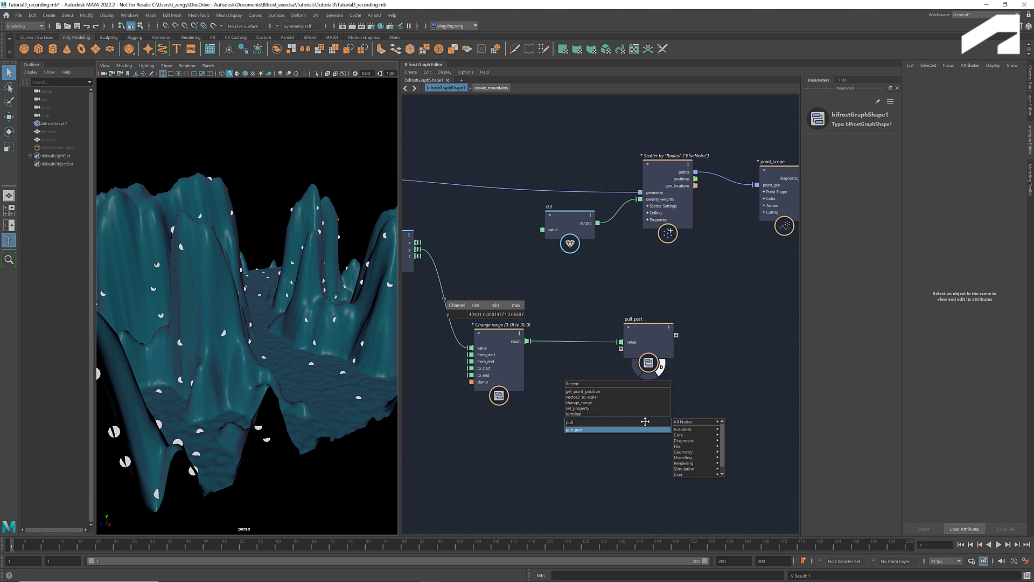
click(575, 430)
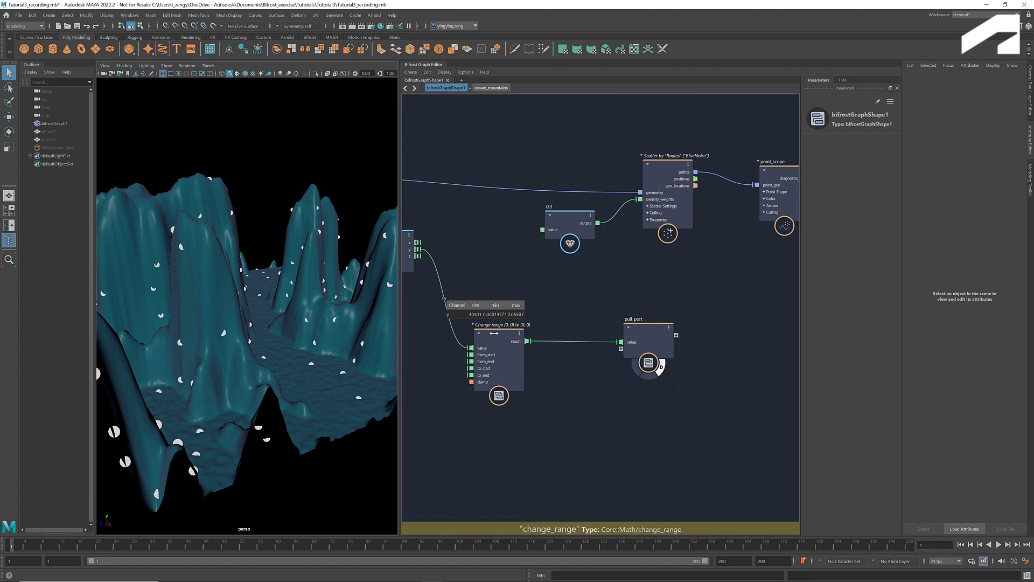
Remap change_range from 0.6–2 to 0–1 and drive scatter's density_weights with it.
click(498, 362)
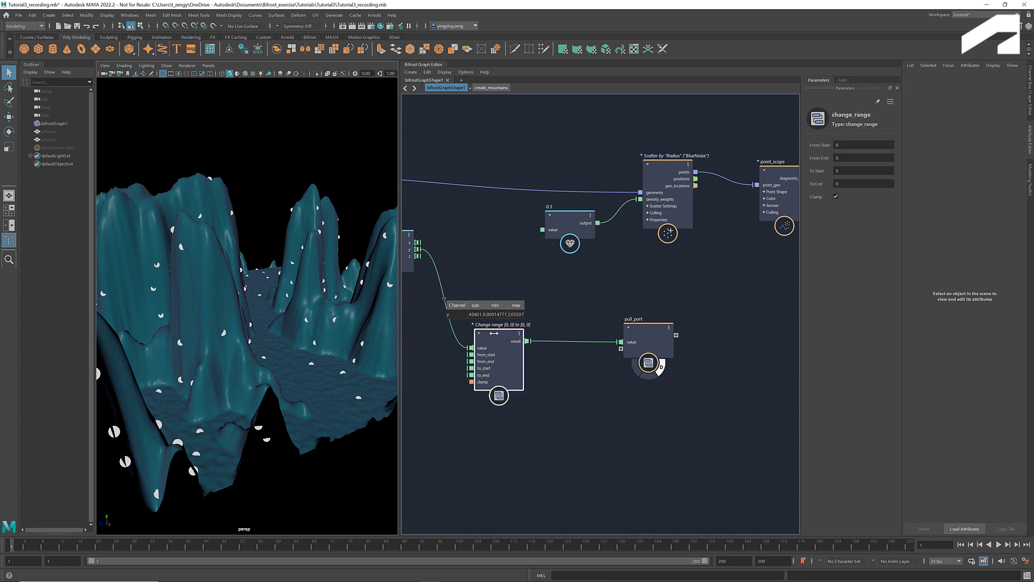
mouse_move(496, 323)
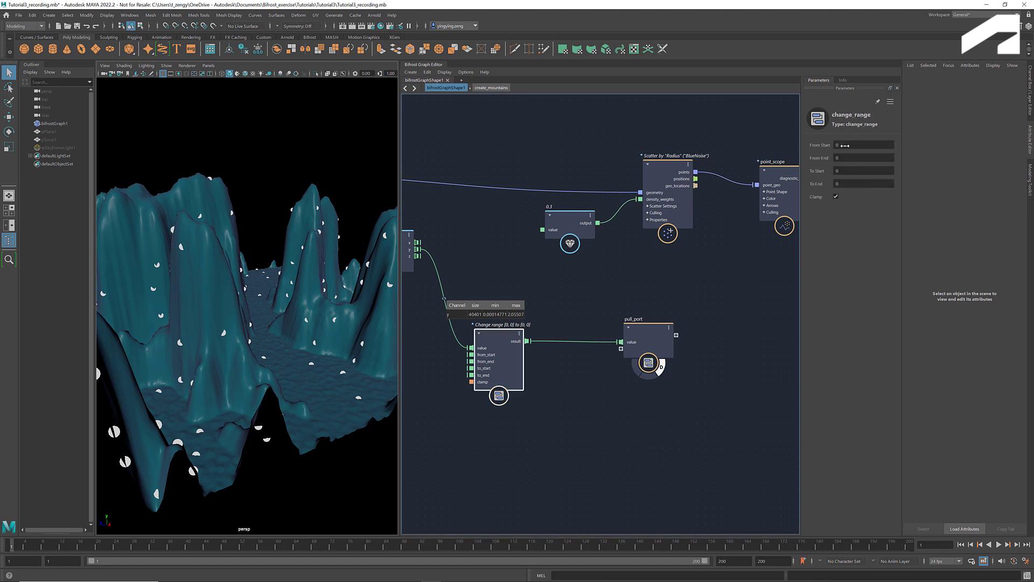
click(864, 144)
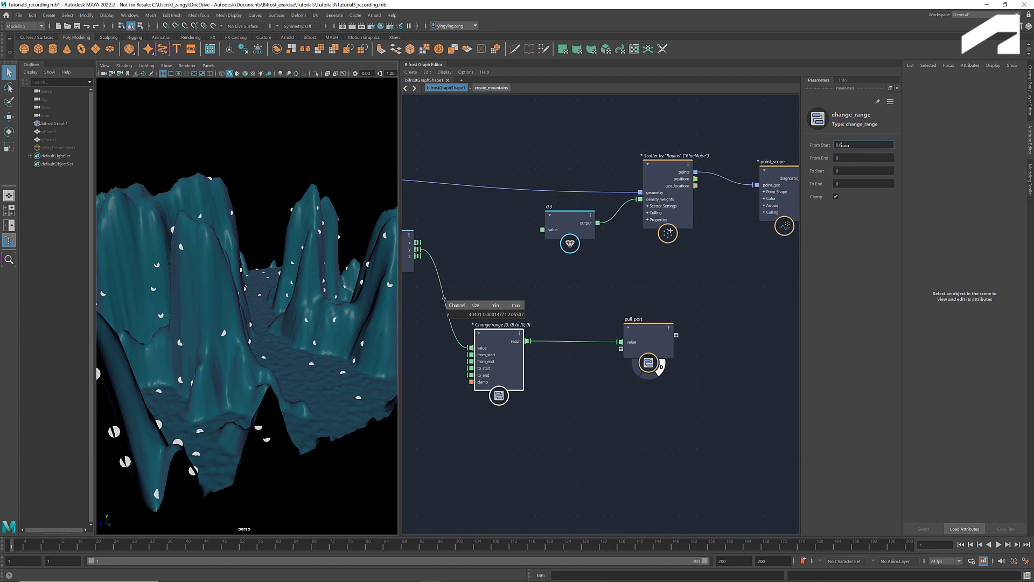
text(2)
click(863, 183)
text(1)
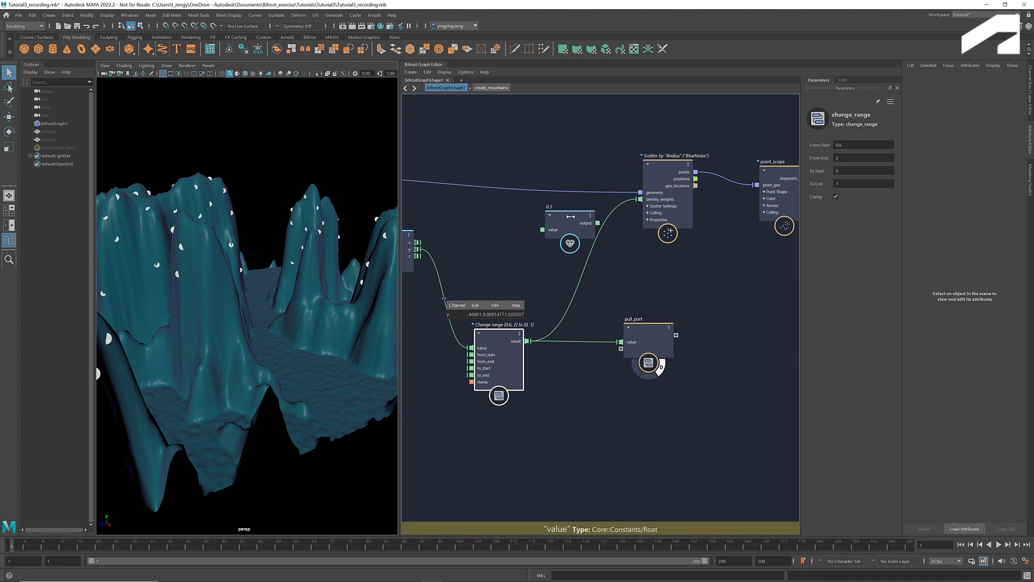
click(569, 244)
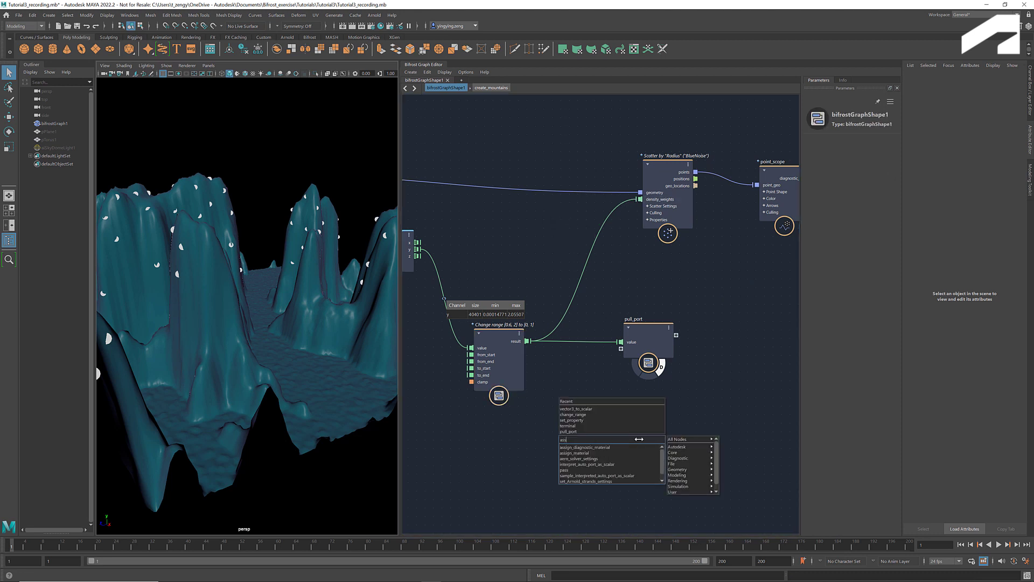
Add assign_diagnostic_material coloured by remapped height, displayed through a terminal node.
text(assign)
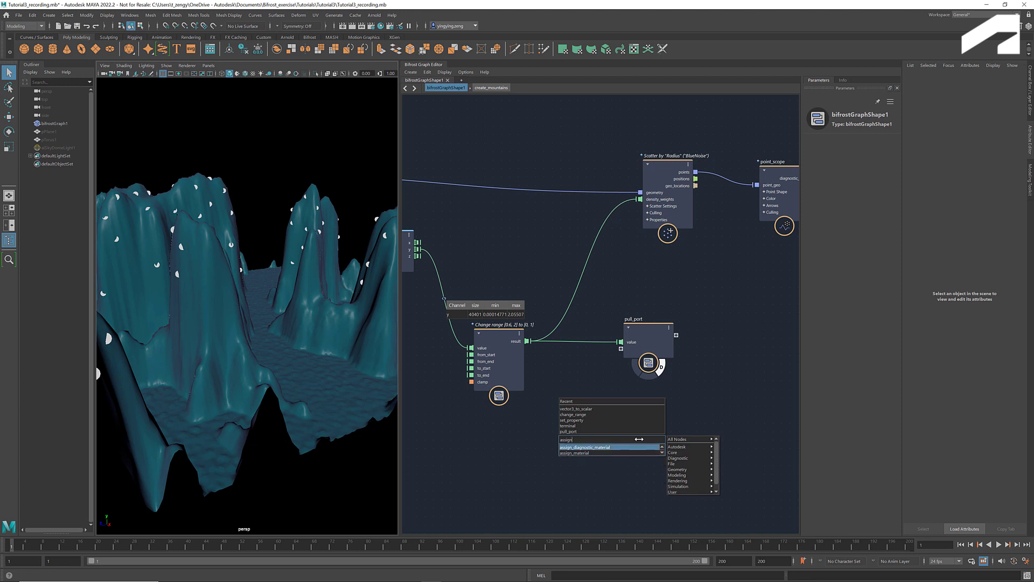
click(587, 447)
text(termin)
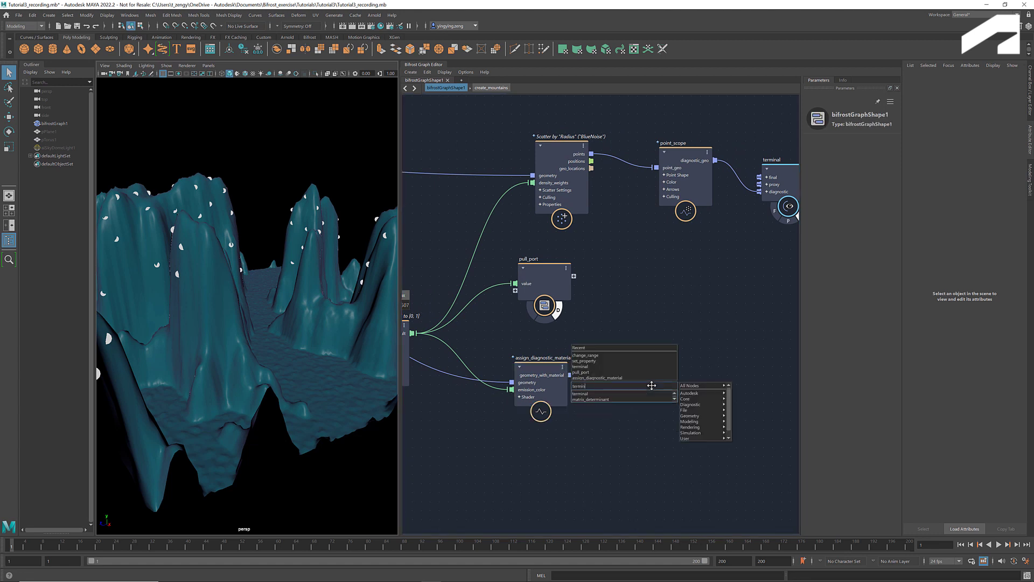
click(580, 393)
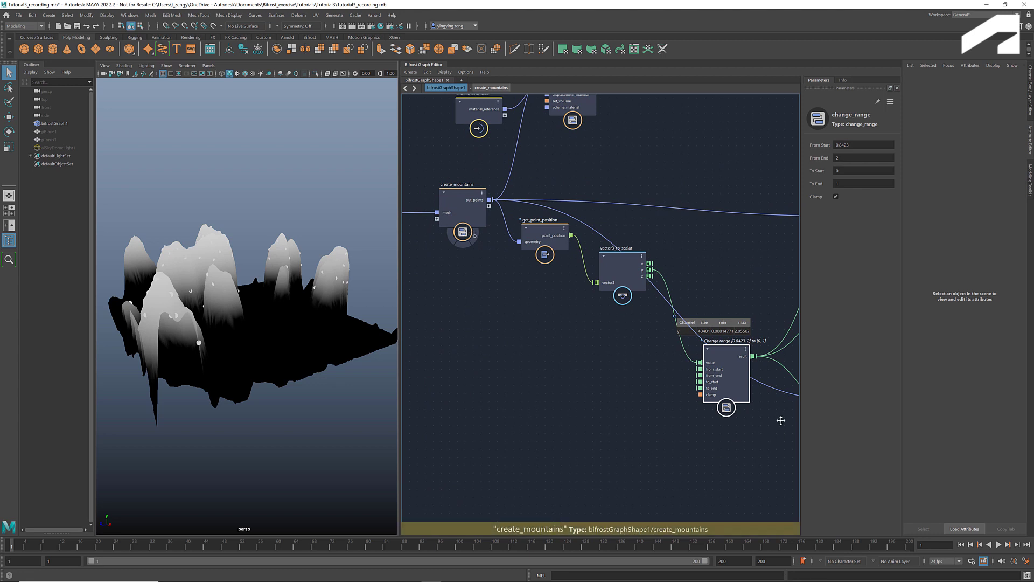
mouse_move(849, 199)
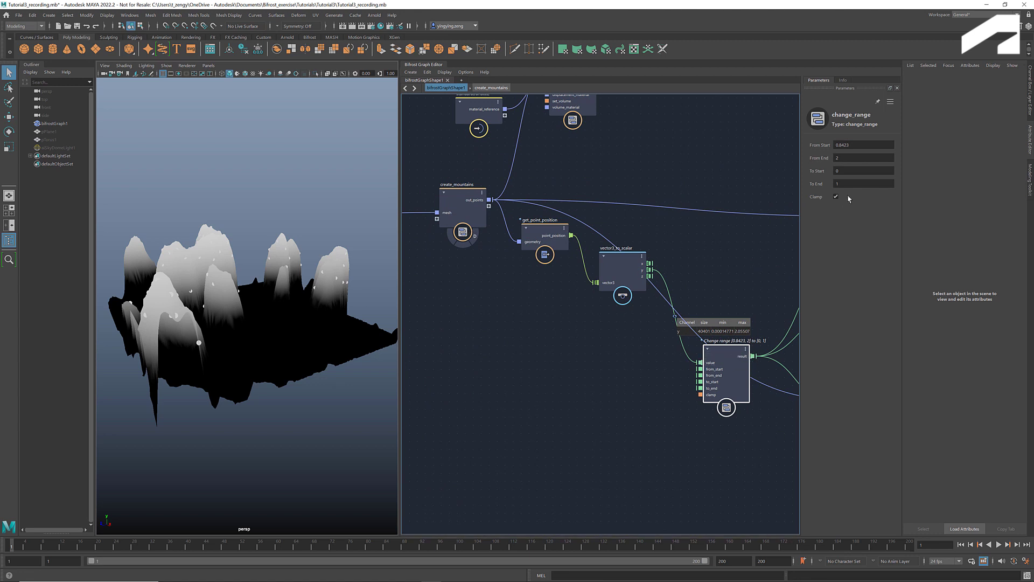
mouse_move(787, 414)
text(array_b)
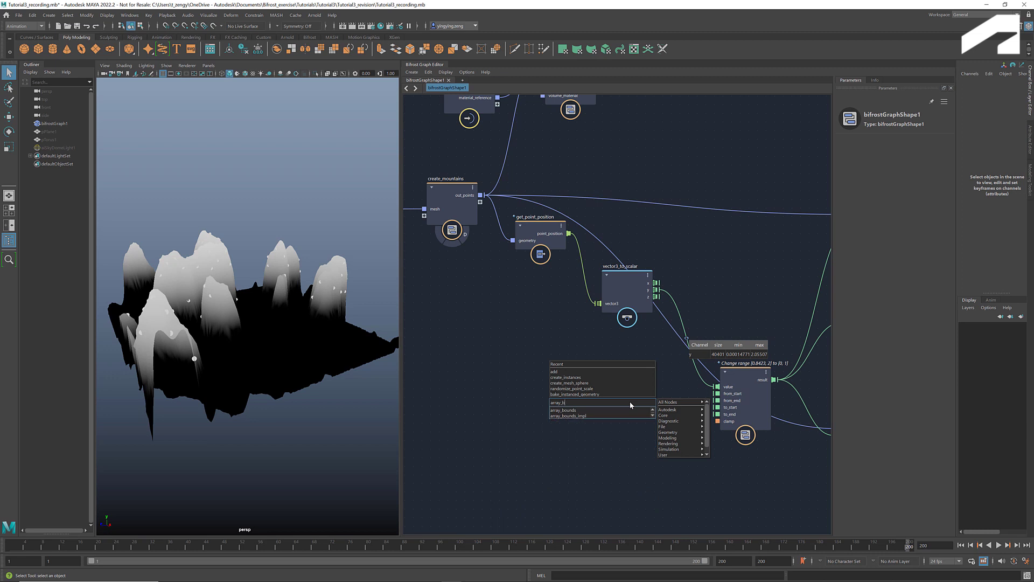
Feed array_bounds' min_bound and max_bound into change_range's from_start and from_end.
click(562, 410)
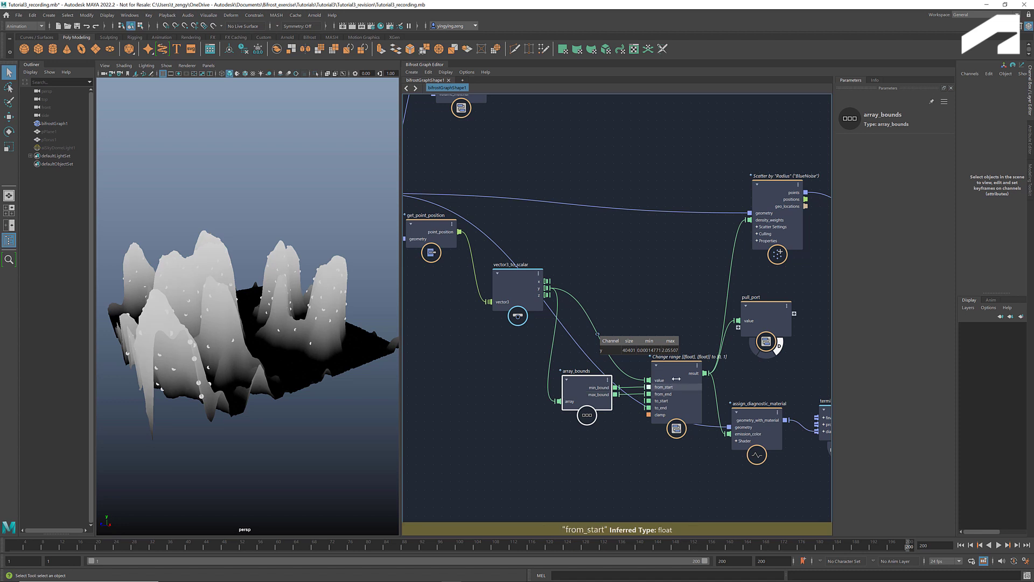
click(667, 379)
text(evalu)
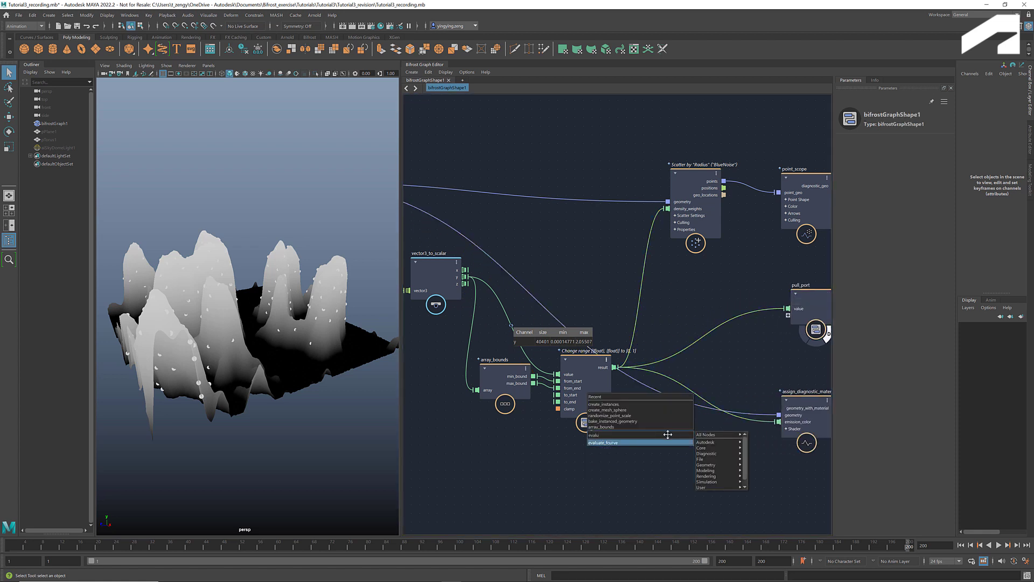
Insert evaluate_fcurve after change_range and shape its curve into a steep S.
click(603, 442)
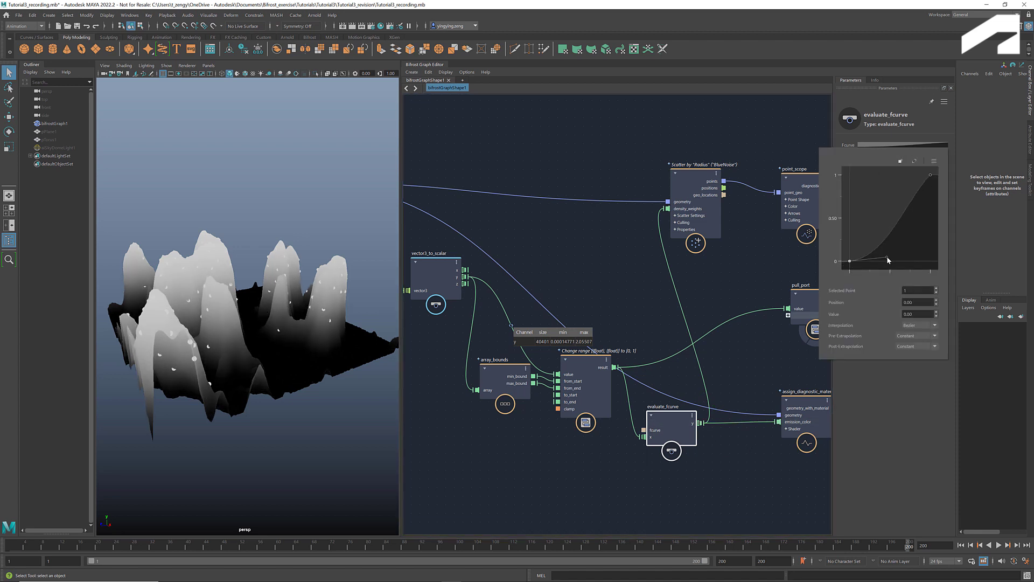
click(929, 176)
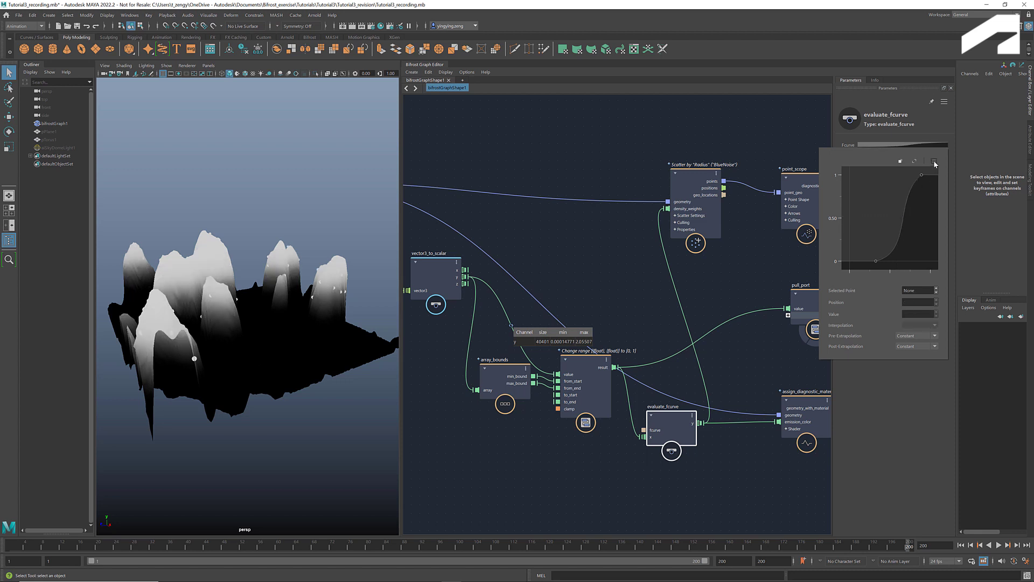
right_click(934, 161)
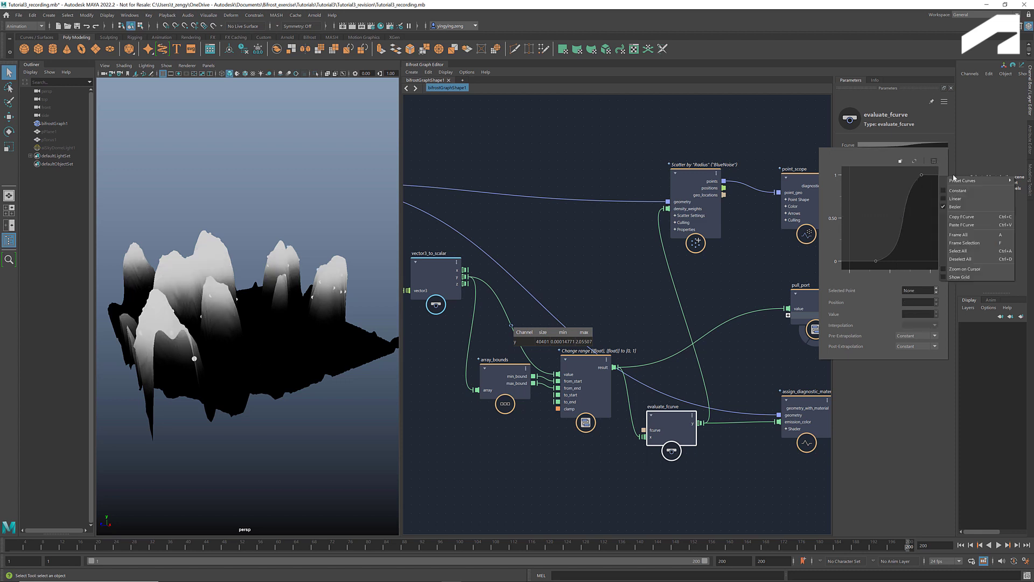
mouse_move(964, 180)
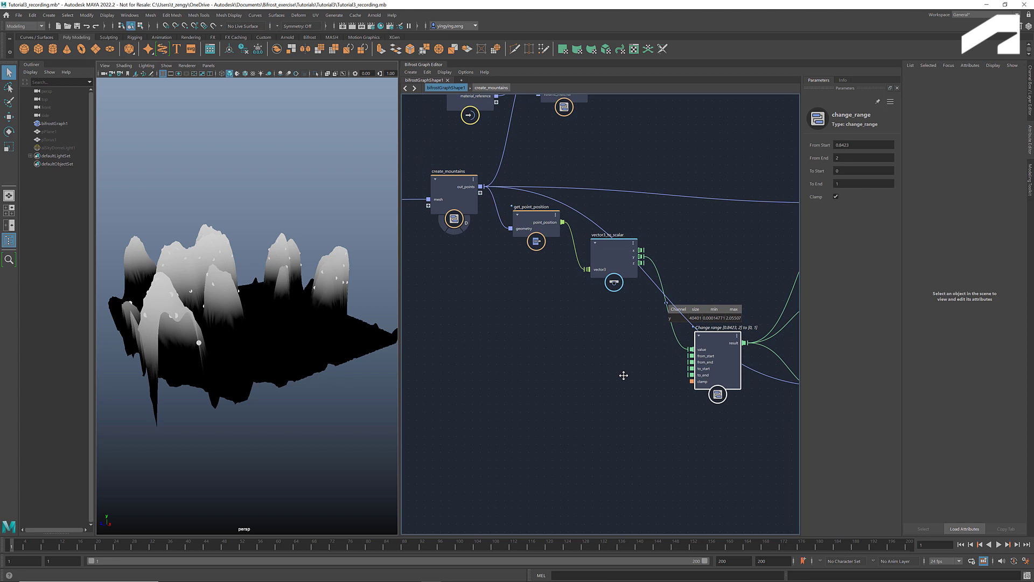
Add array_bounds, subtract, multiply-by-0.5 and add nodes to compute the mid height.
scroll(down, 3)
text(array_boun)
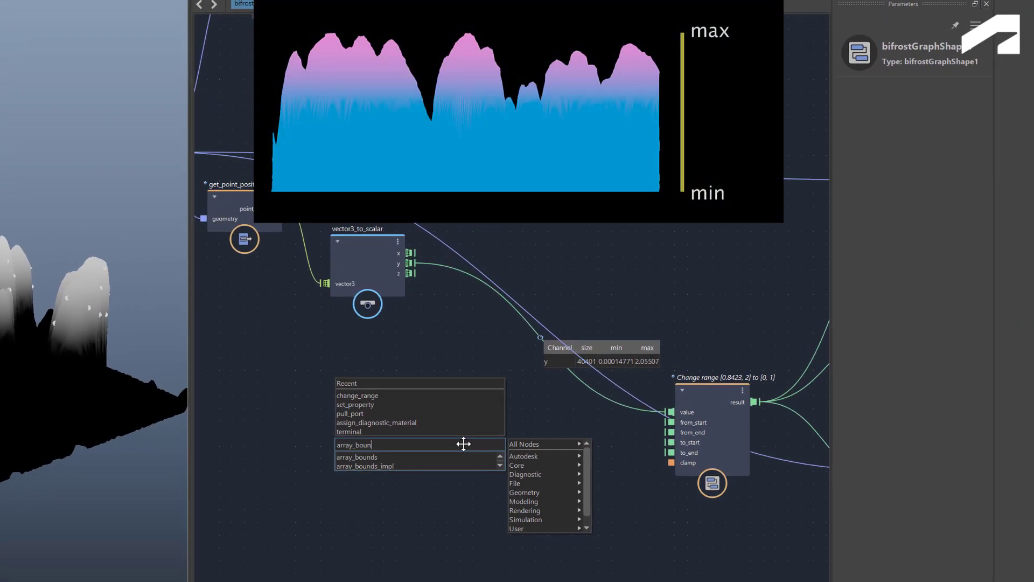
click(356, 456)
text(subtra)
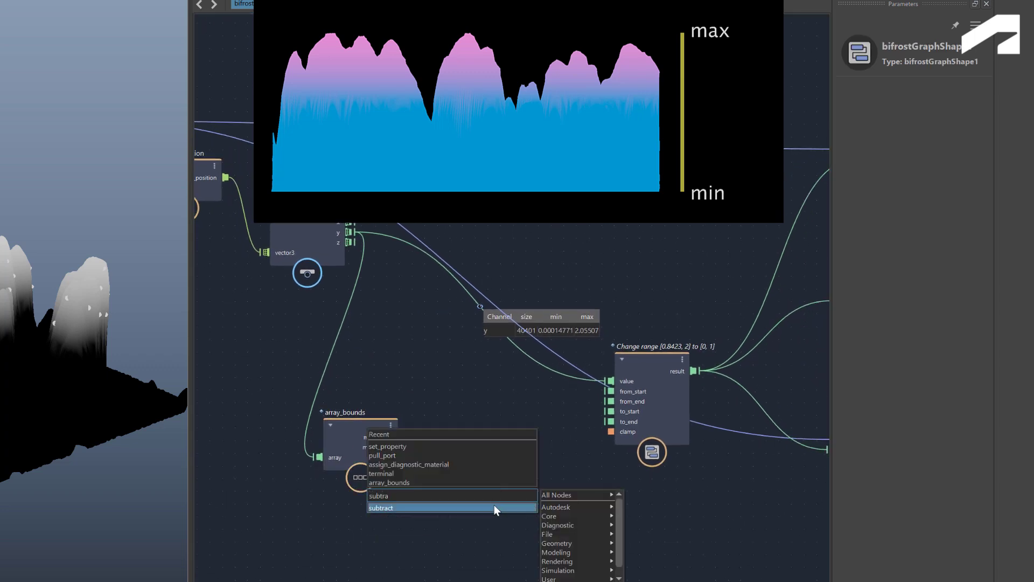
click(381, 508)
text(multi)
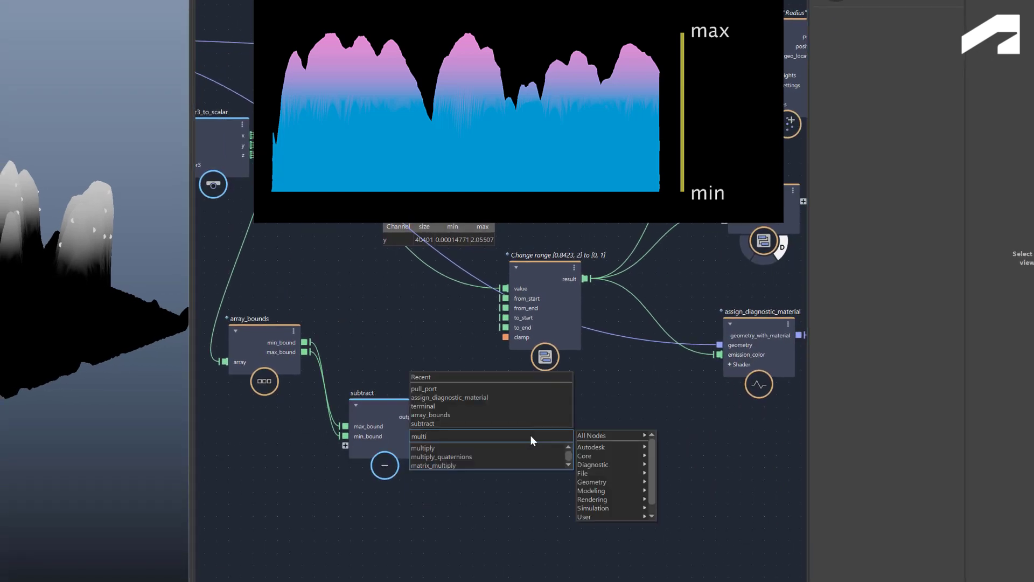
click(423, 448)
text(ad)
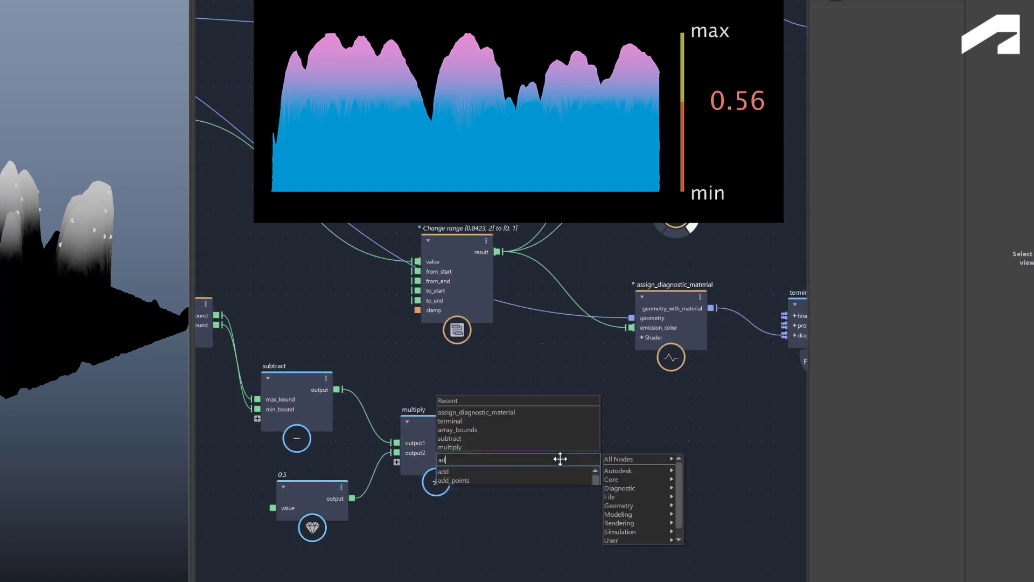
click(443, 471)
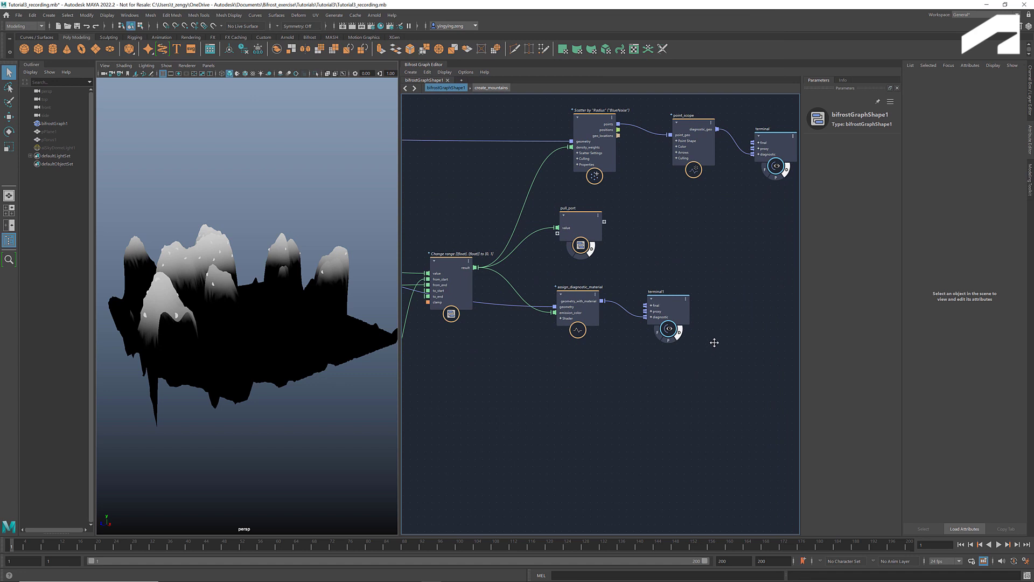
mouse_move(732, 304)
text(c)
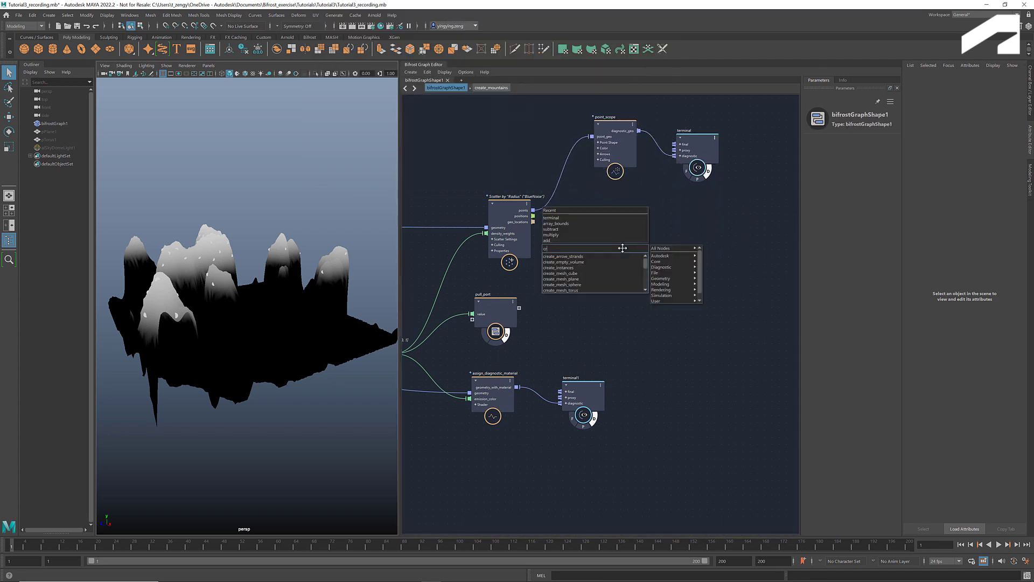
Add create_instances on scatter points with a 0.1-radius create_mesh_sphere as instance geometry.
text(reate_in)
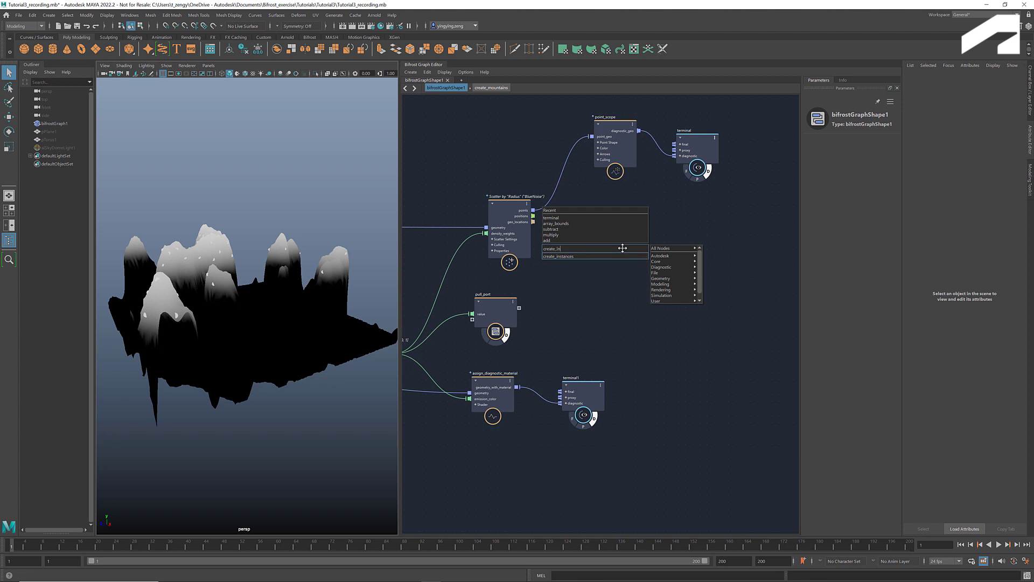
click(558, 256)
text(create_mesh_sp)
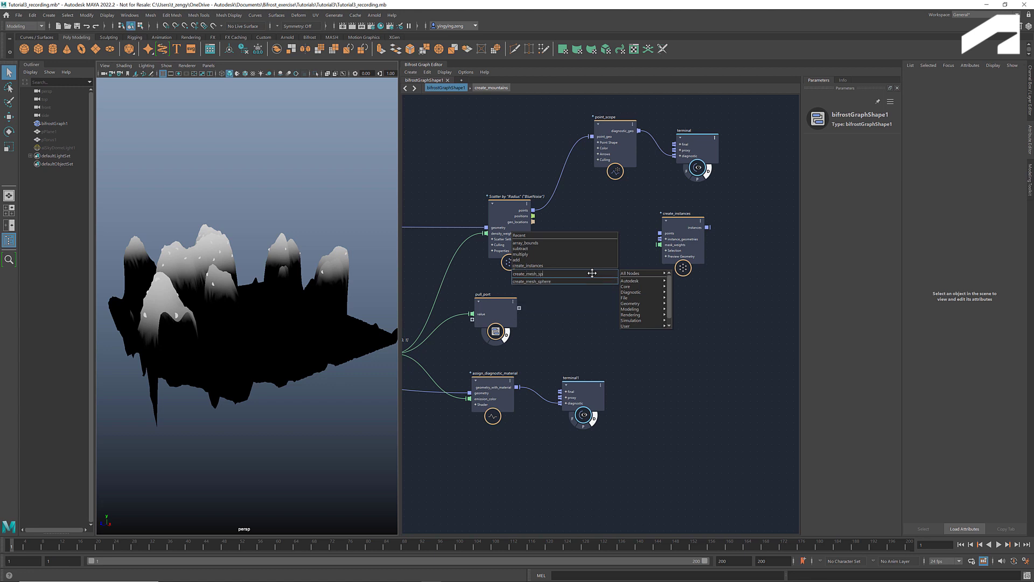
click(528, 281)
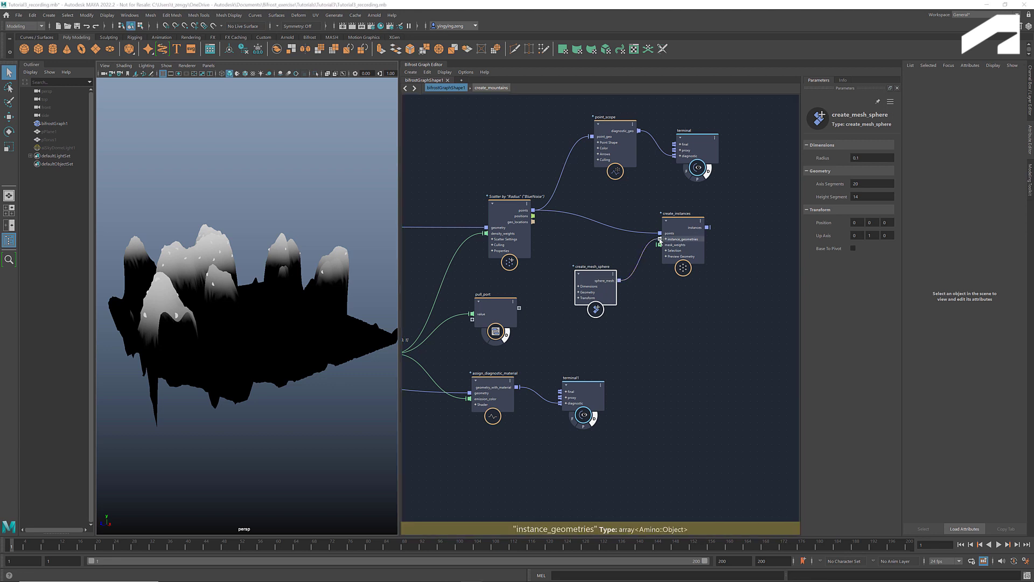
mouse_move(707, 237)
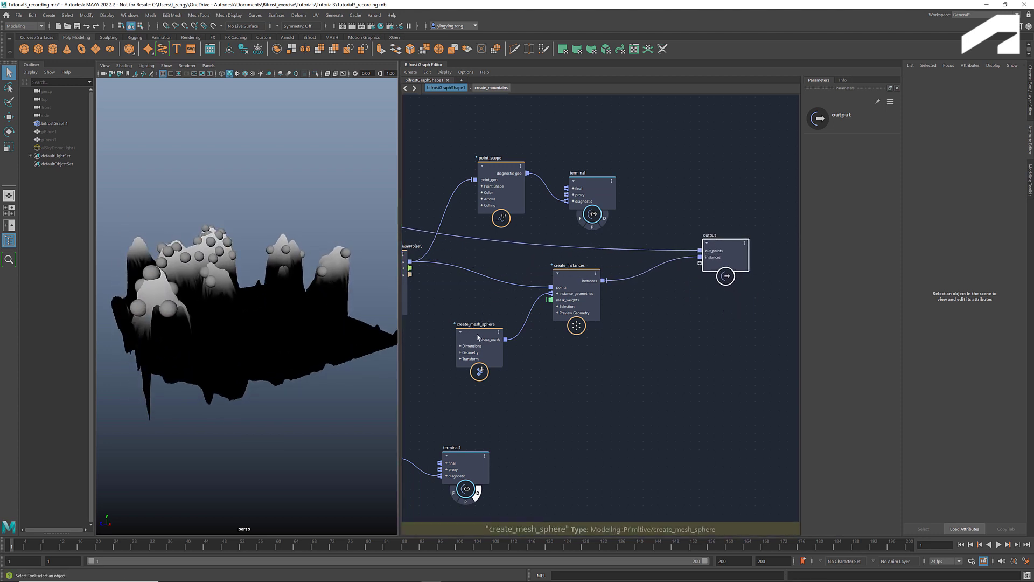
Connect create_instances' instances port to the graph output node.
click(479, 348)
text(randomize)
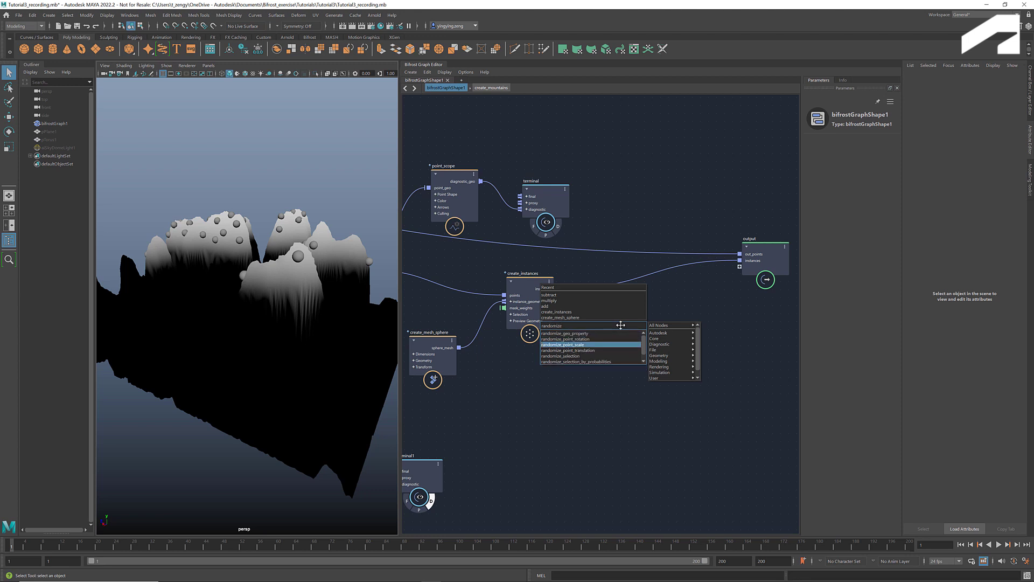
Insert randomize_point_scale before create_instances with Min 0.5 and Max 2.
click(561, 344)
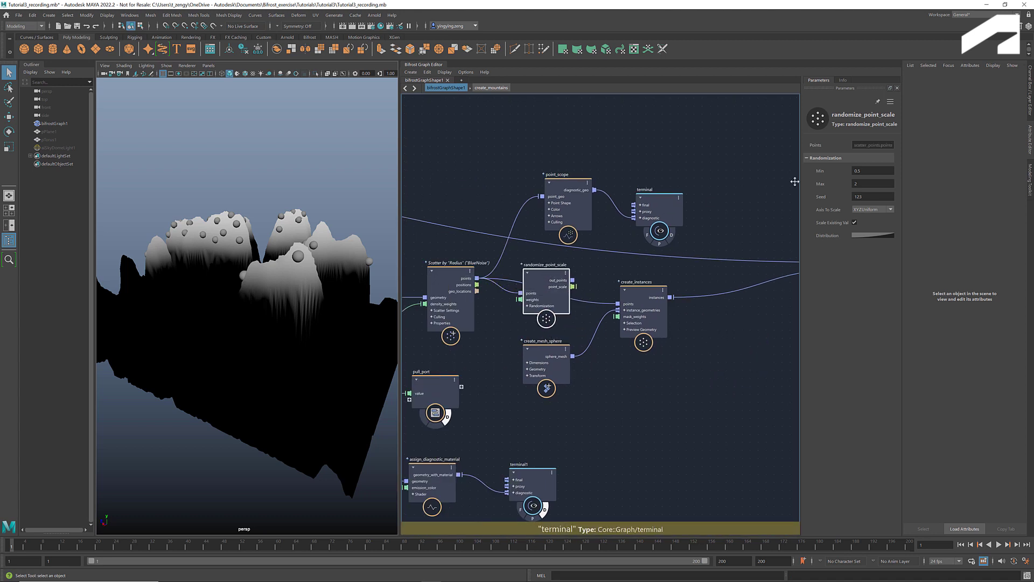
mouse_move(806, 206)
text(bake)
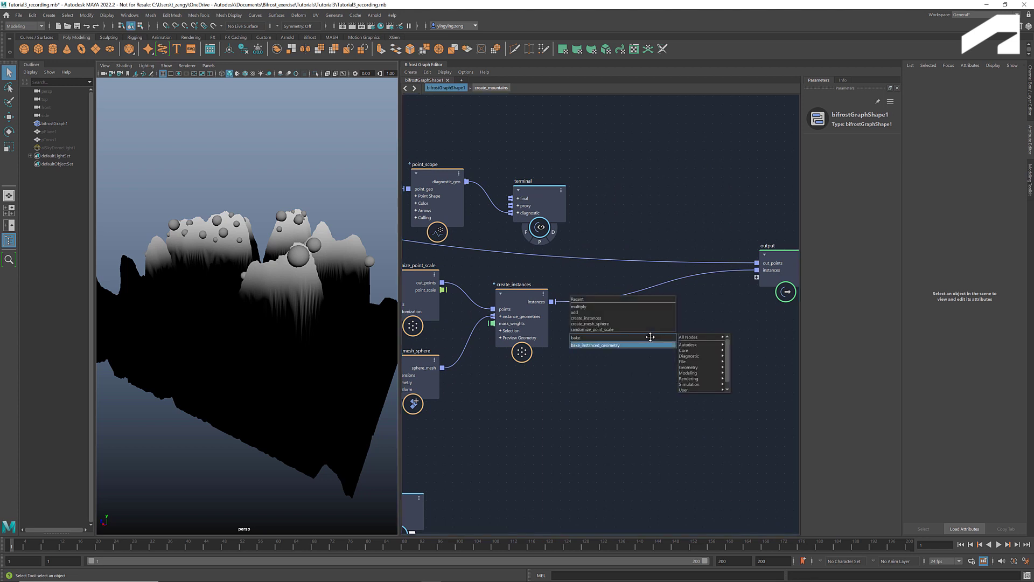
Route create_instances through bake_instanced_geometry into the output's instances port.
click(599, 344)
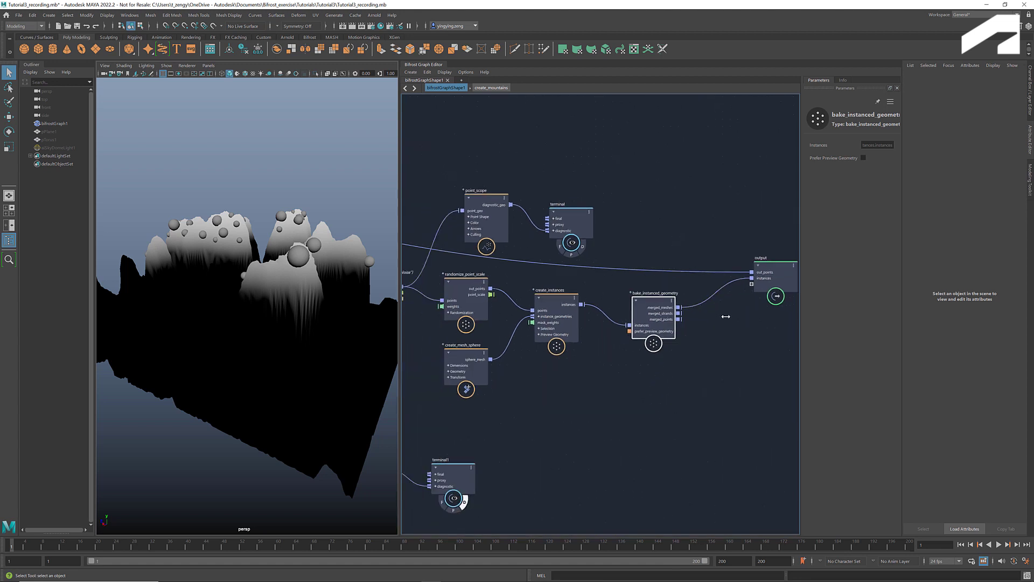
scroll(down, 3)
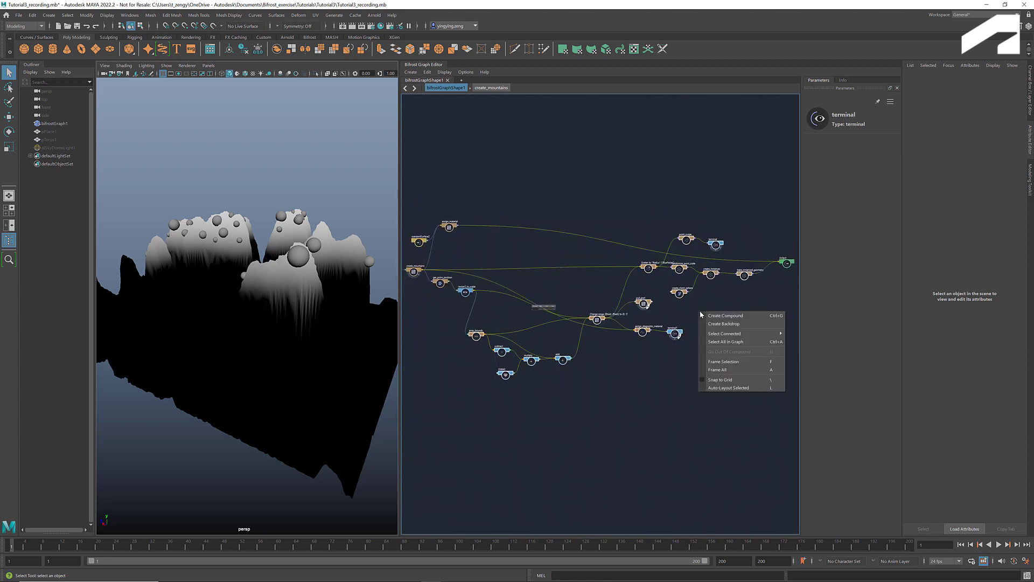
Group the selected instancing nodes into a new compound and begin typing its new name.
click(724, 315)
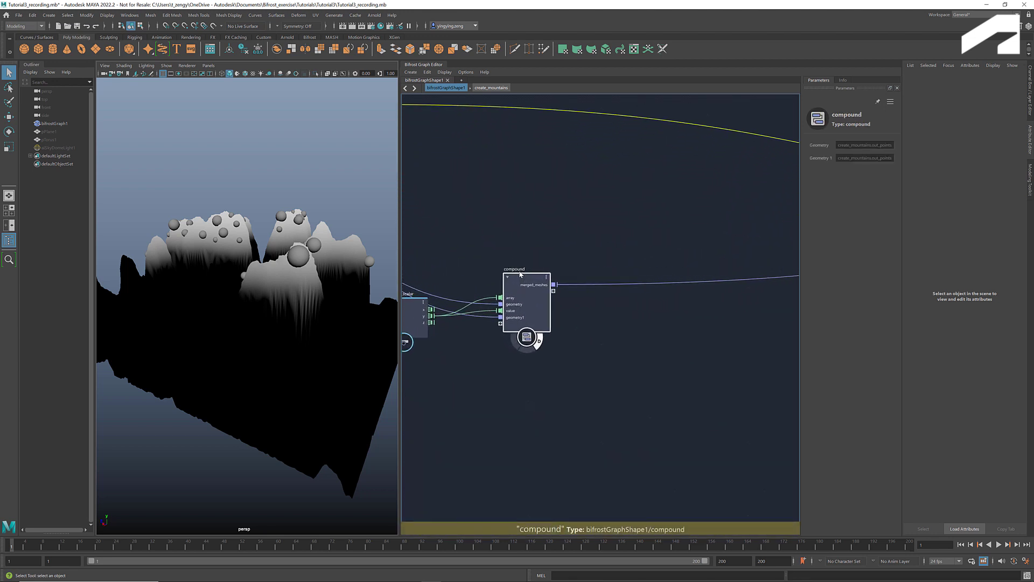
double_click(514, 268)
text(c)
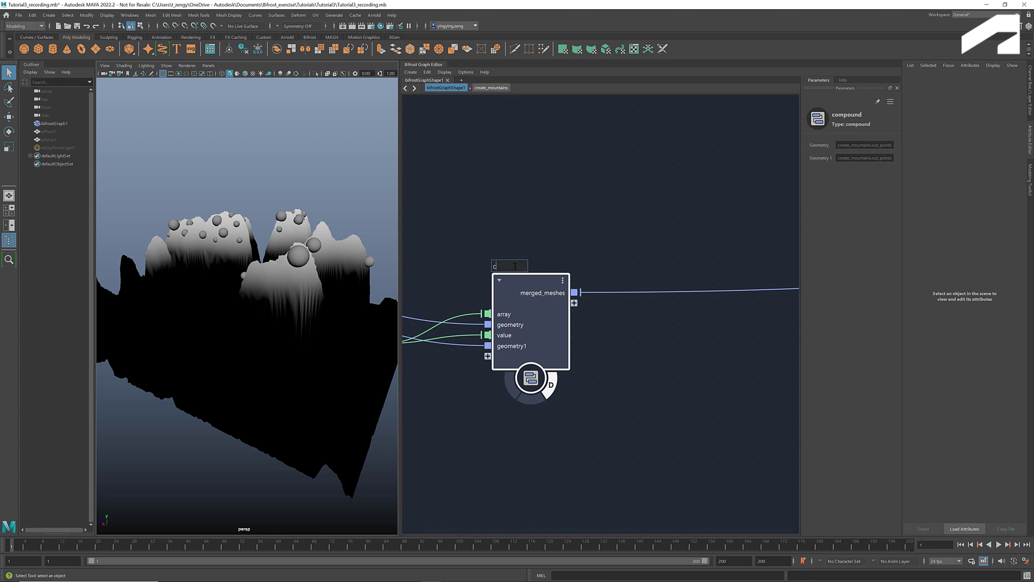
text(e_instances)
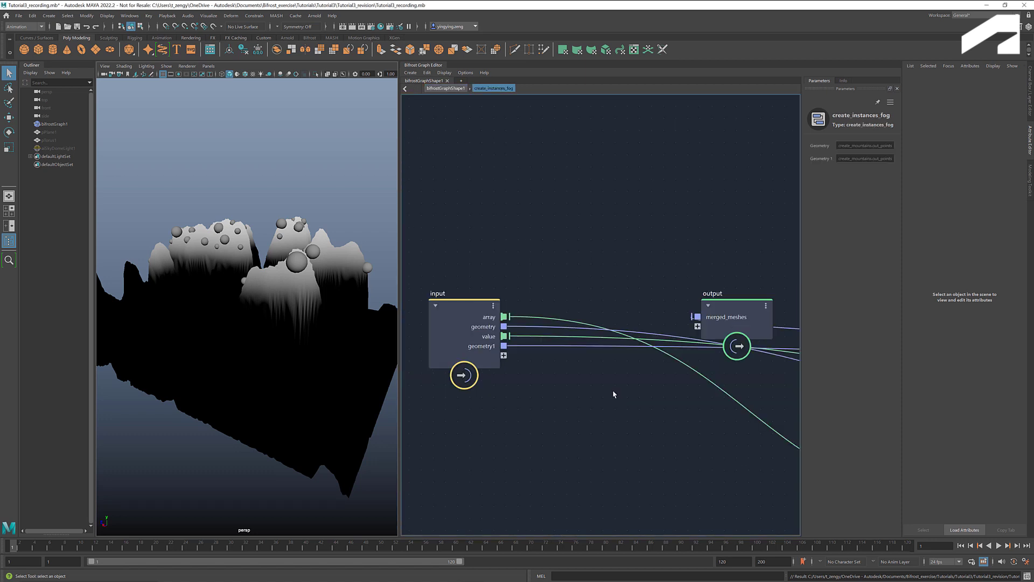
Auto-layout the nodes inside create_instances_fog with L.
scroll(down, 3)
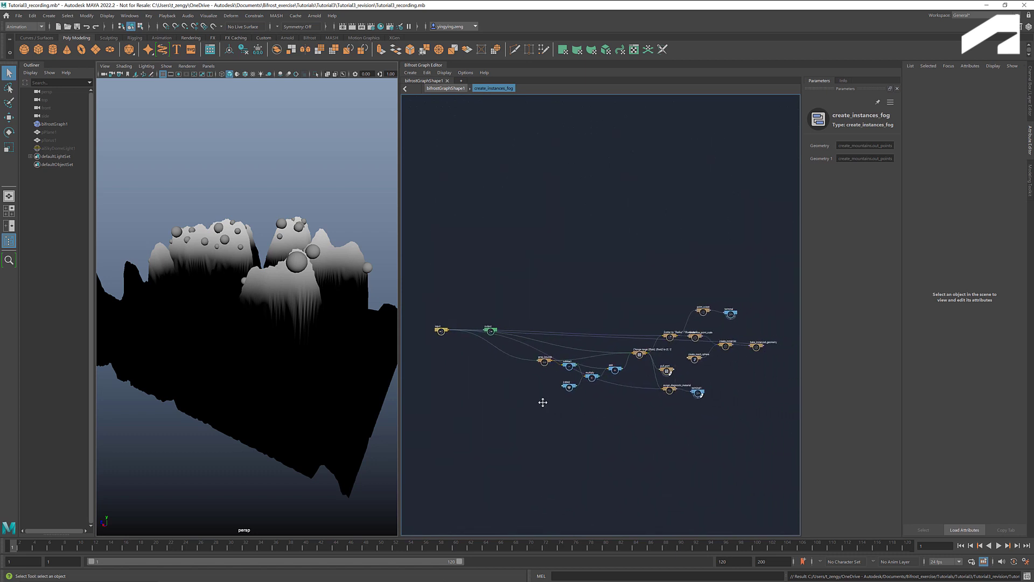
key(l)
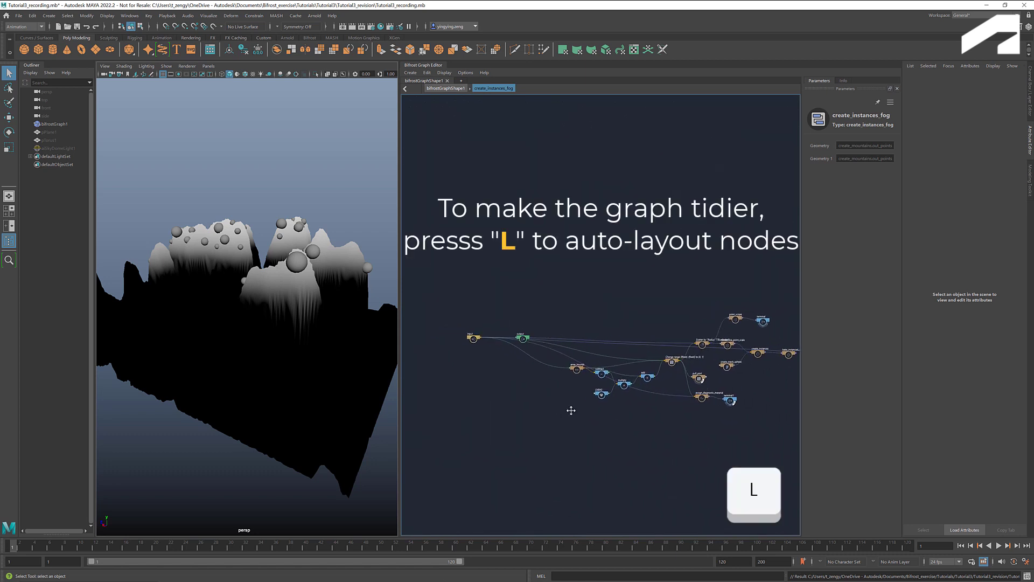
key(l)
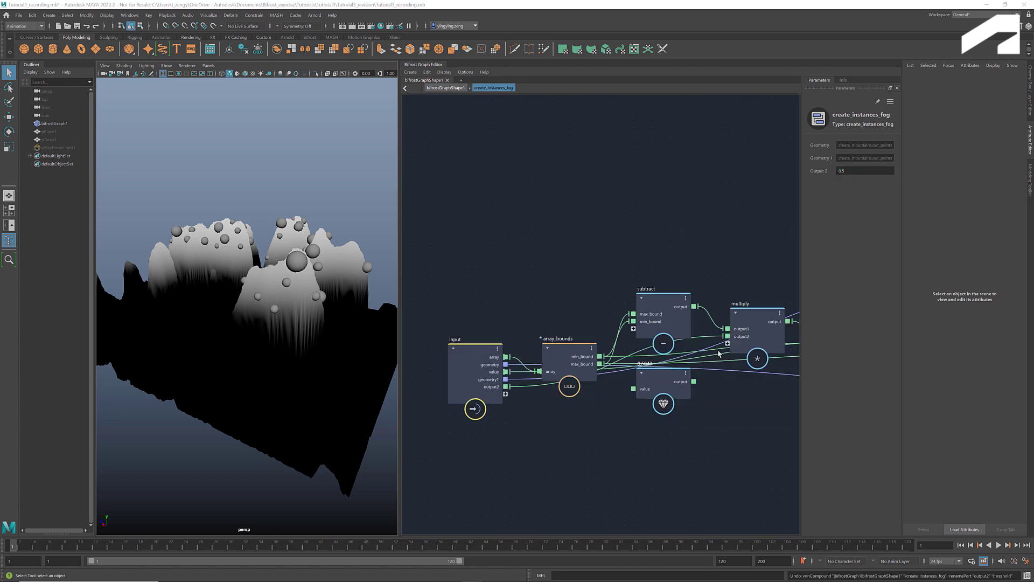
mouse_move(728, 336)
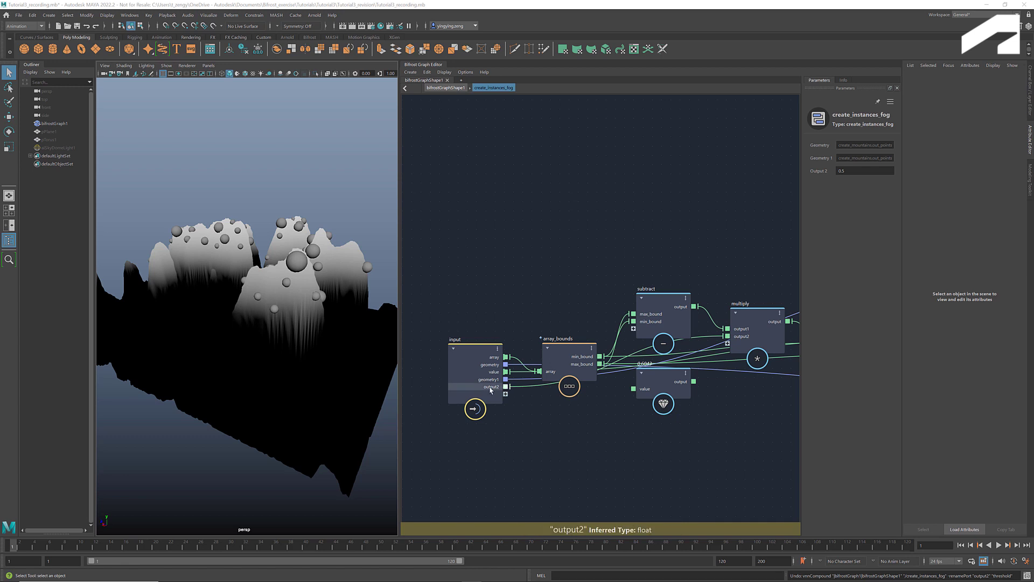
Rename the input node's output2 port to threshold, set to 0.5.
right_click(491, 387)
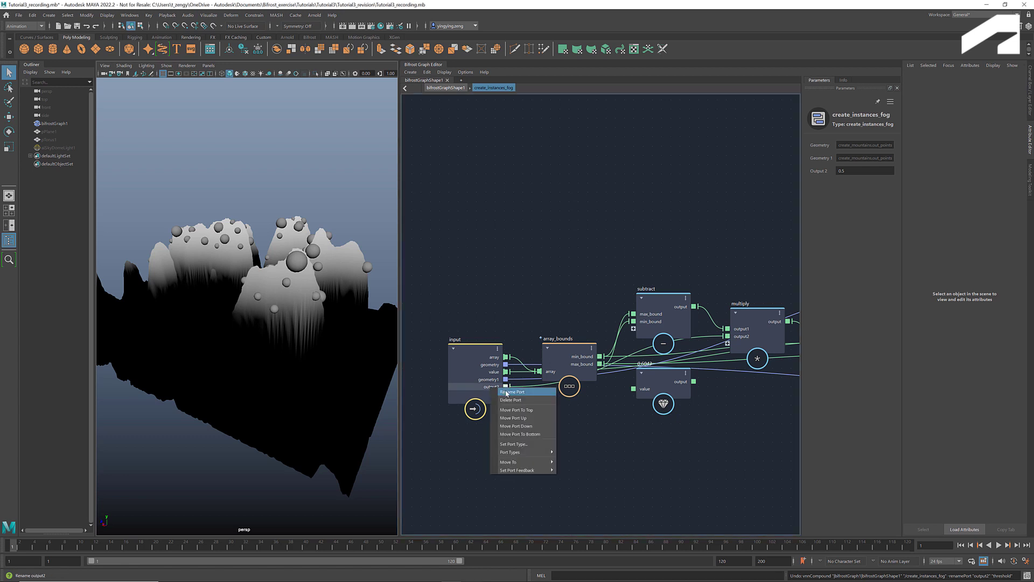
click(512, 391)
text(threshold)
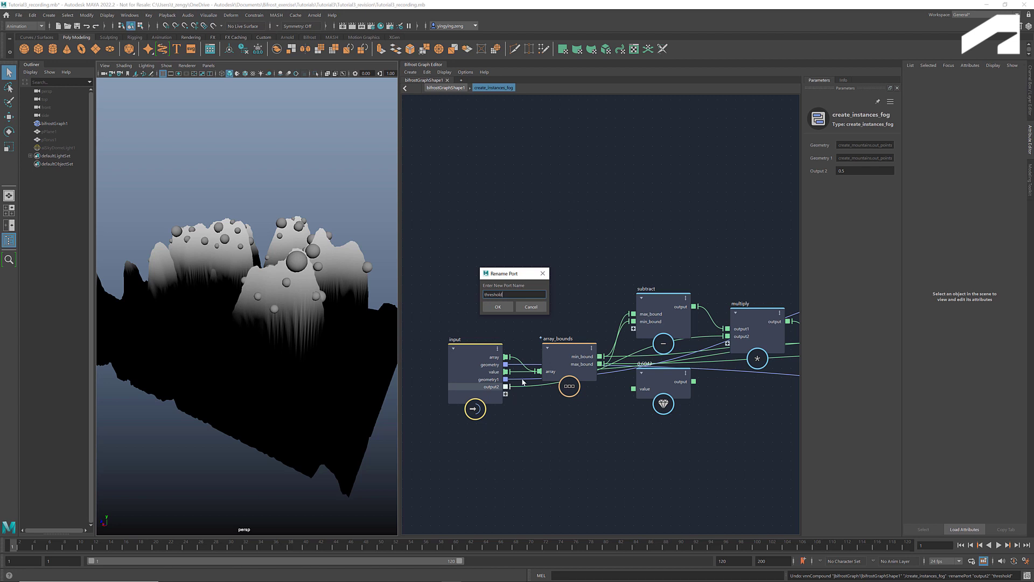
click(498, 306)
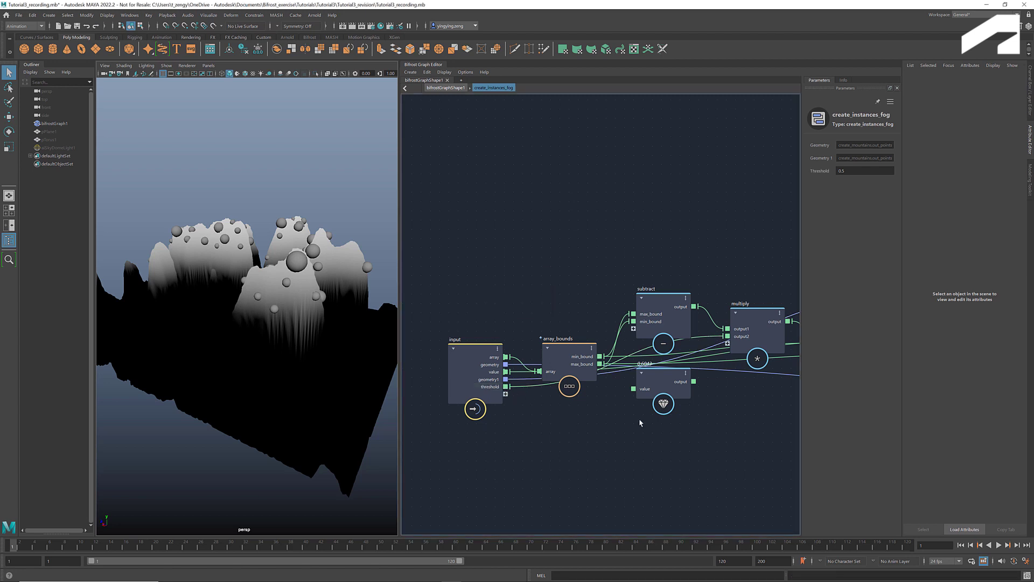
click(663, 382)
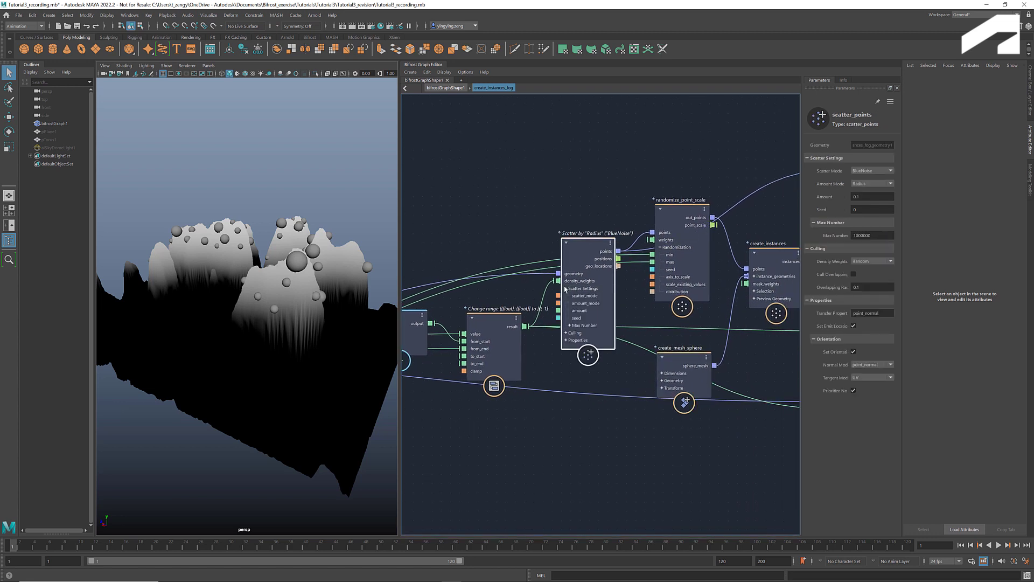
mouse_move(579, 311)
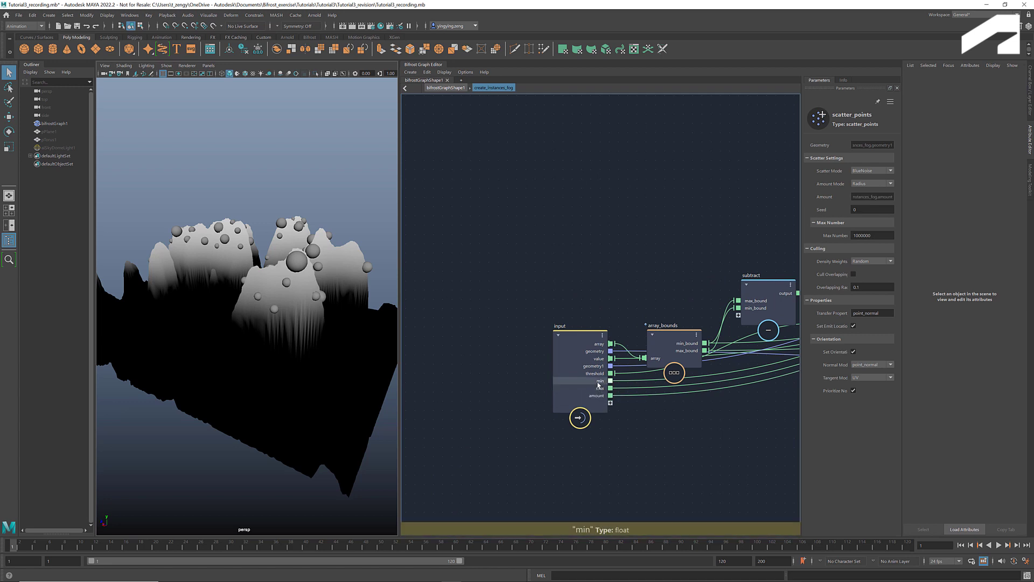
Rename the min, max and amount input ports to radius_min, radius_max and spacing.
double_click(600, 381)
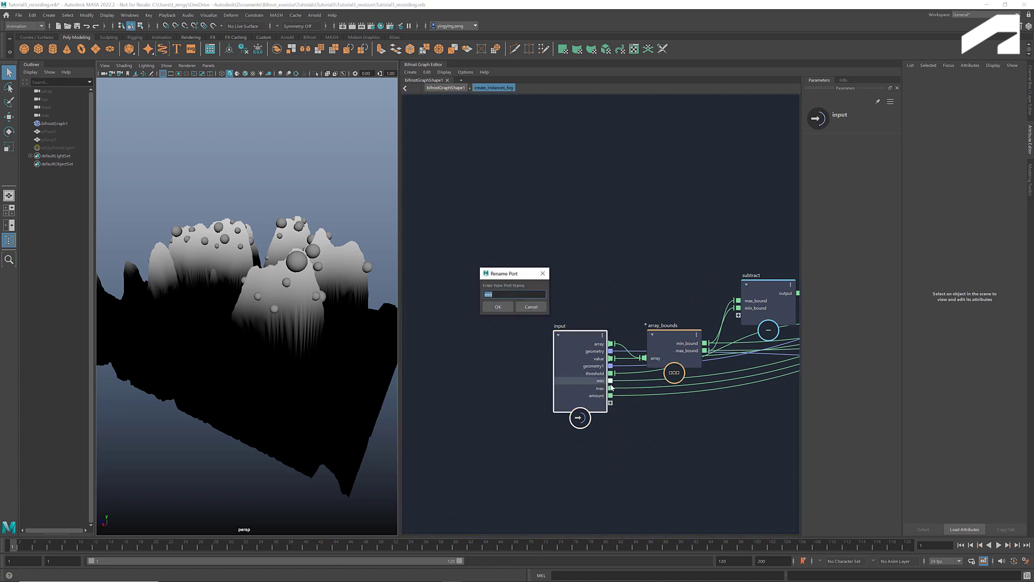
text(radius_min)
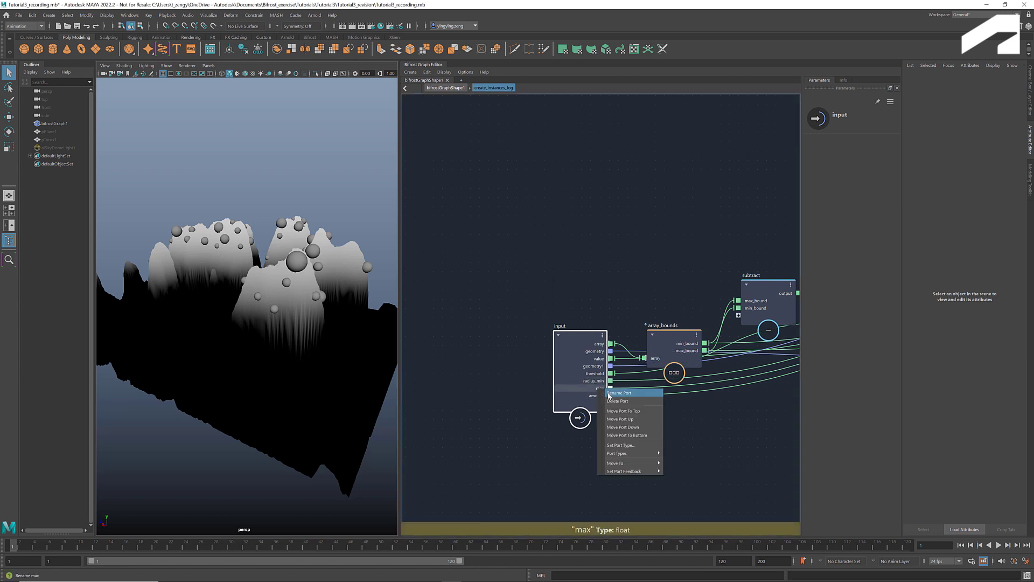
click(619, 393)
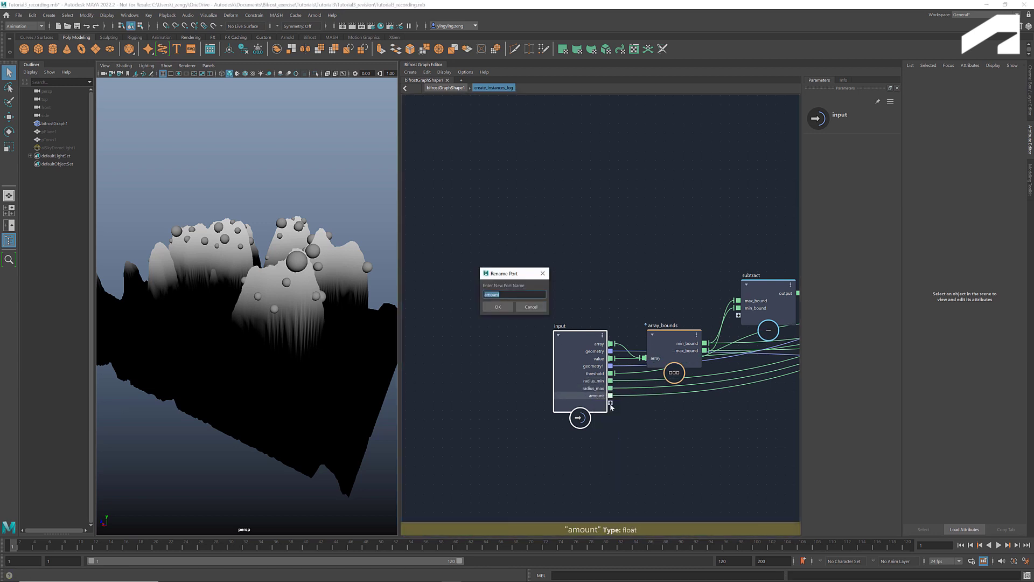
text(spacing)
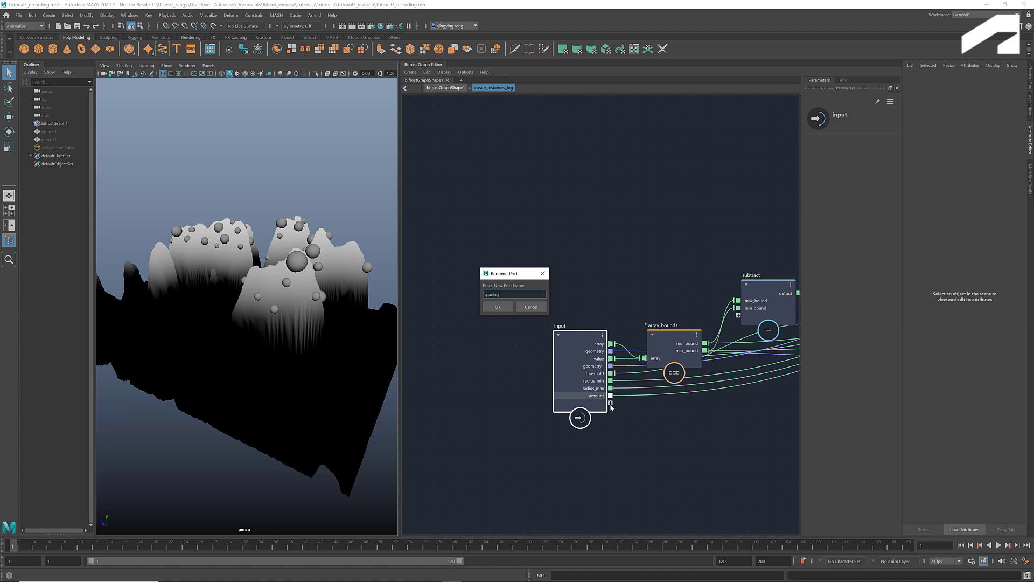
click(497, 306)
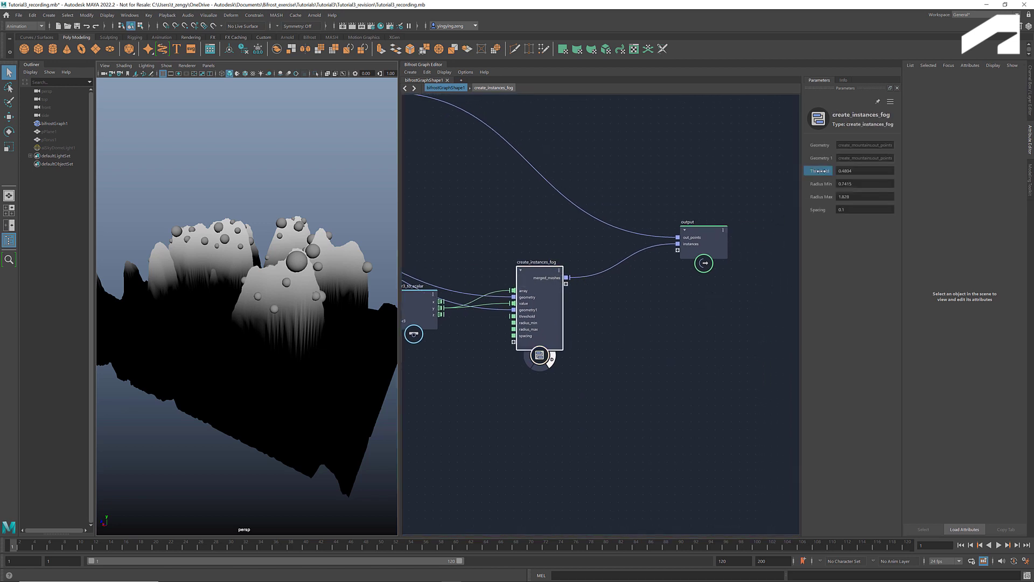
Drag create_instances_fog's Threshold value in the Parameters panel.
drag(821, 171, 828, 171)
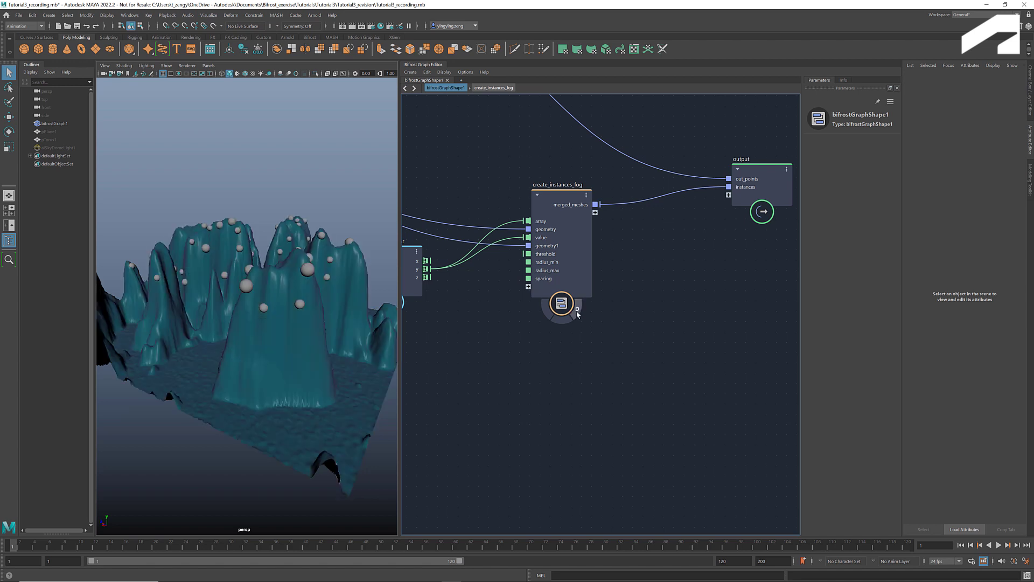
Duplicate create_instances_fog and select the new create_instances_fog1 copy.
click(561, 194)
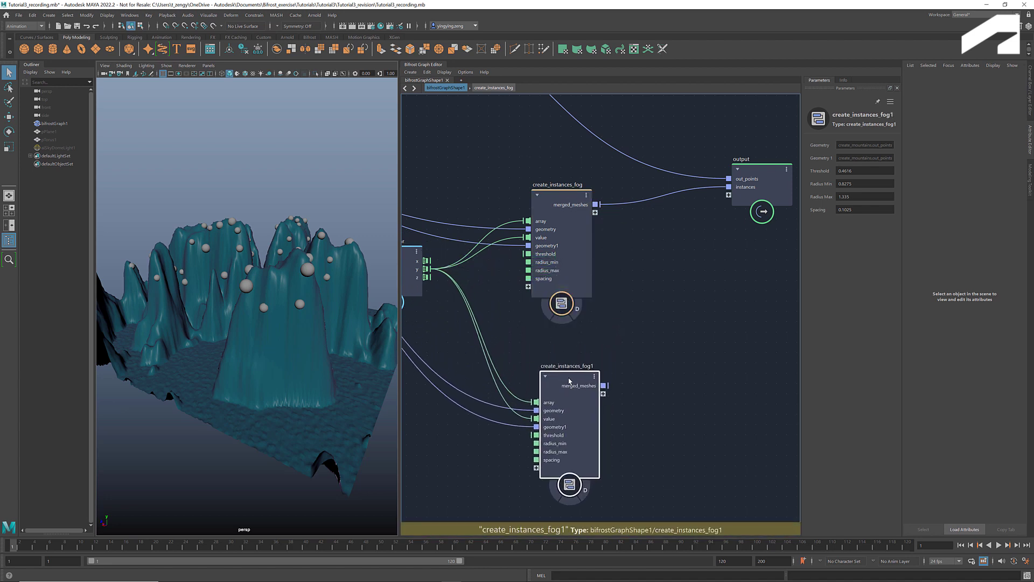
click(567, 365)
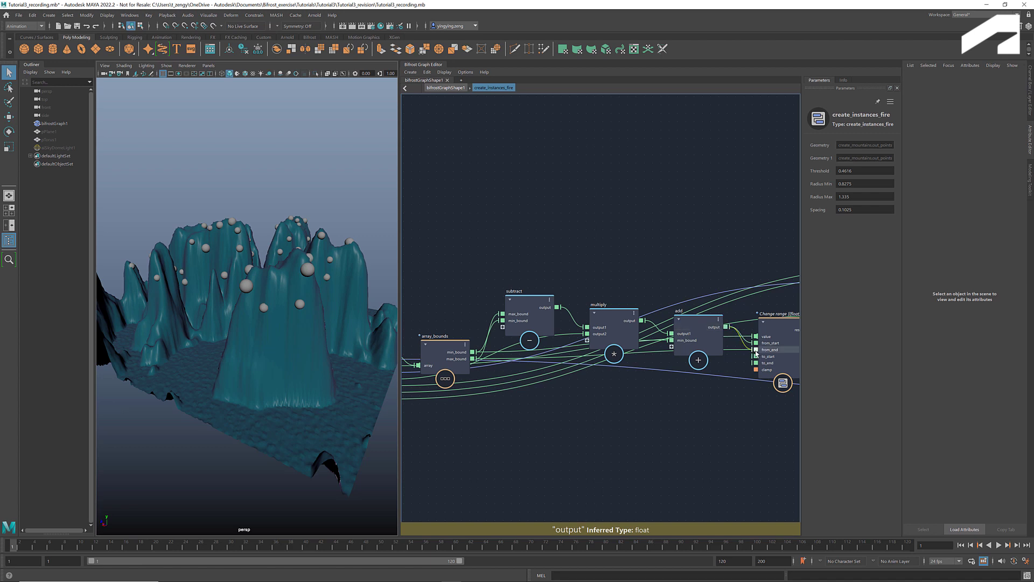
mouse_move(472, 352)
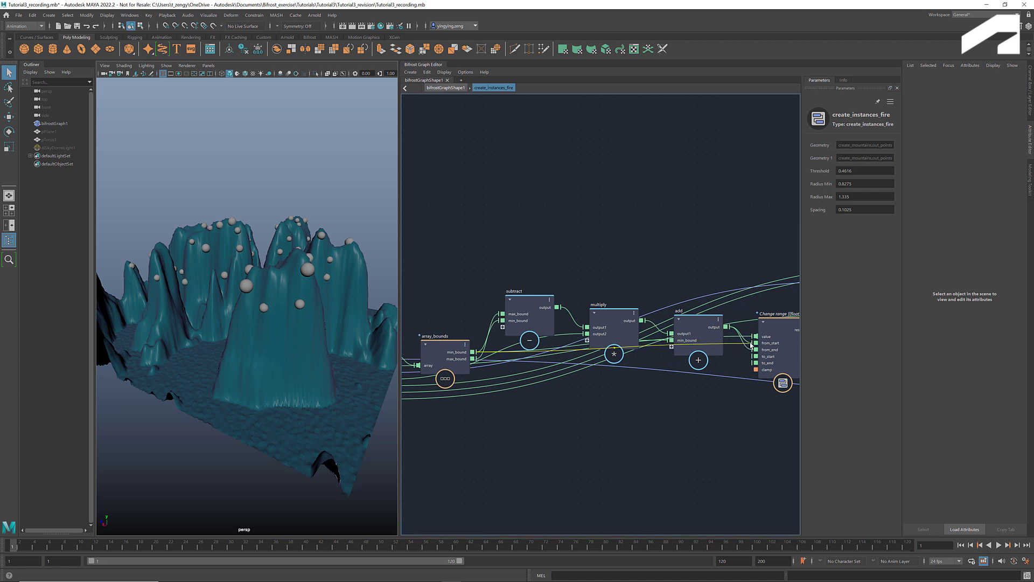
mouse_move(756, 336)
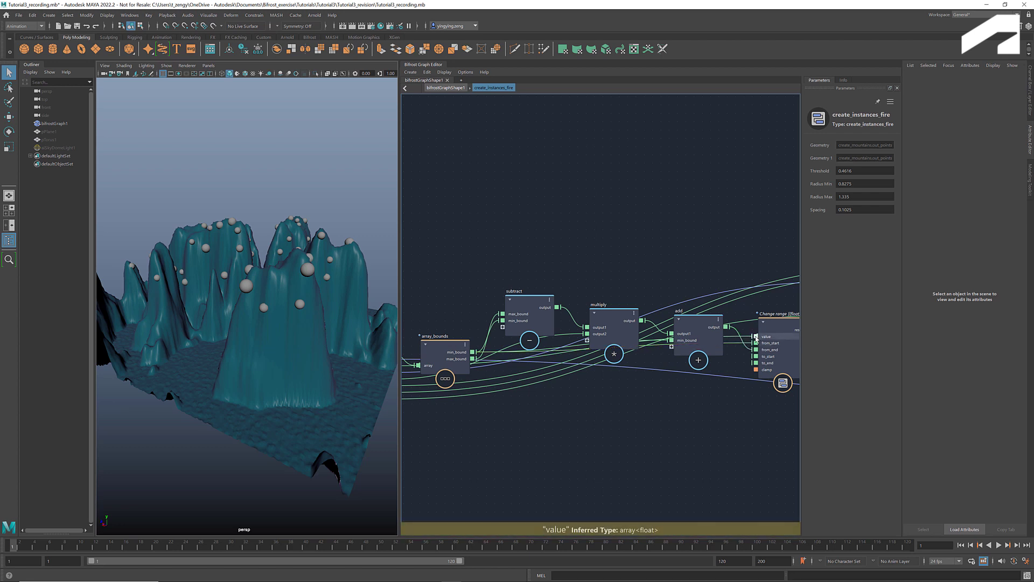
Select the change_range node and begin editing its To Start value.
click(778, 312)
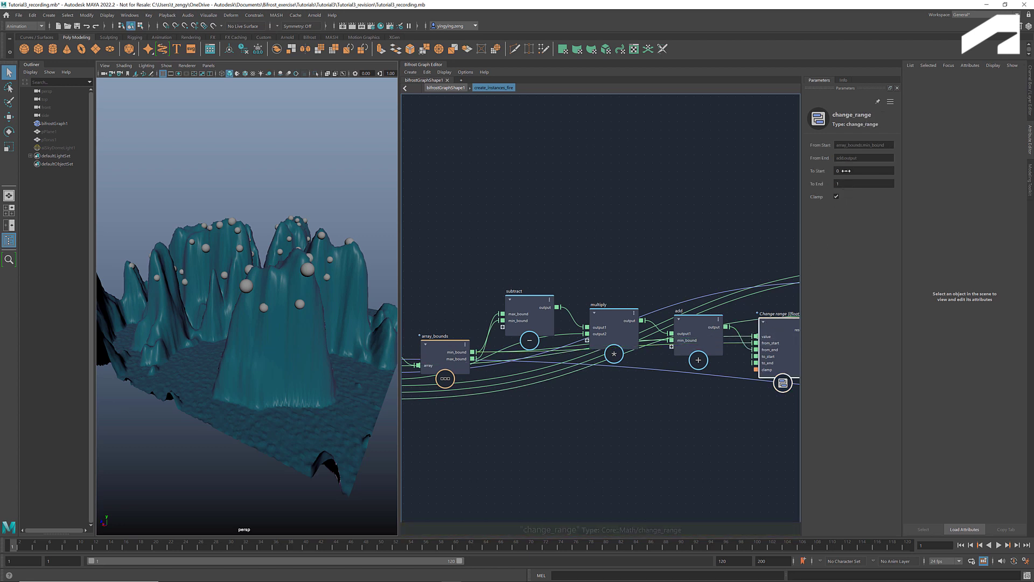
click(863, 170)
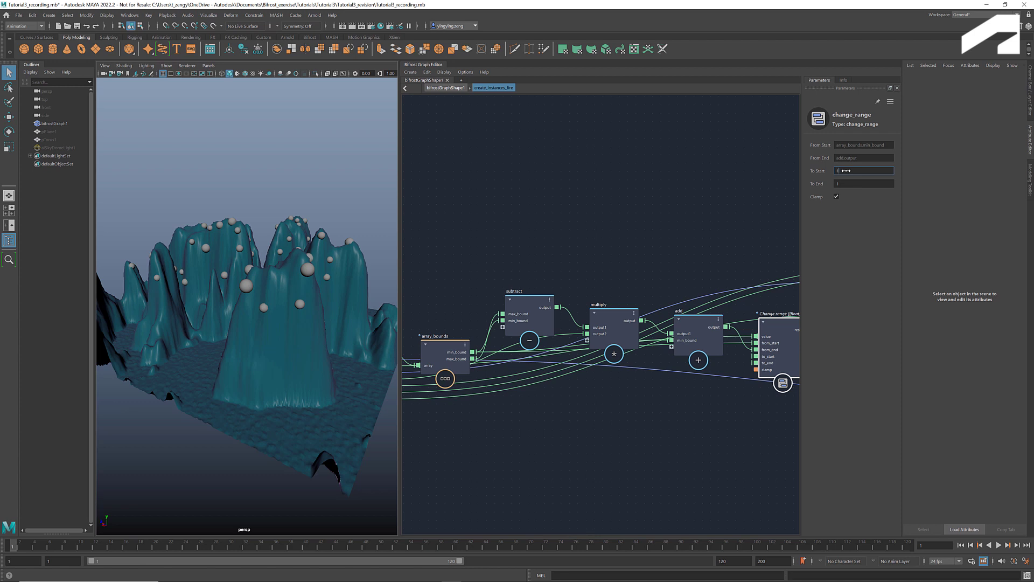